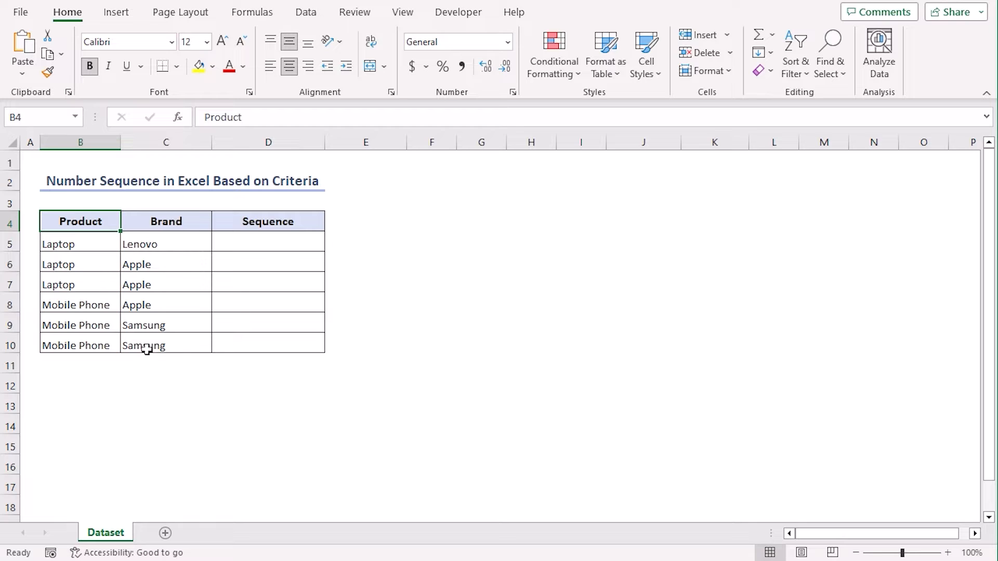
mouse_move(203, 365)
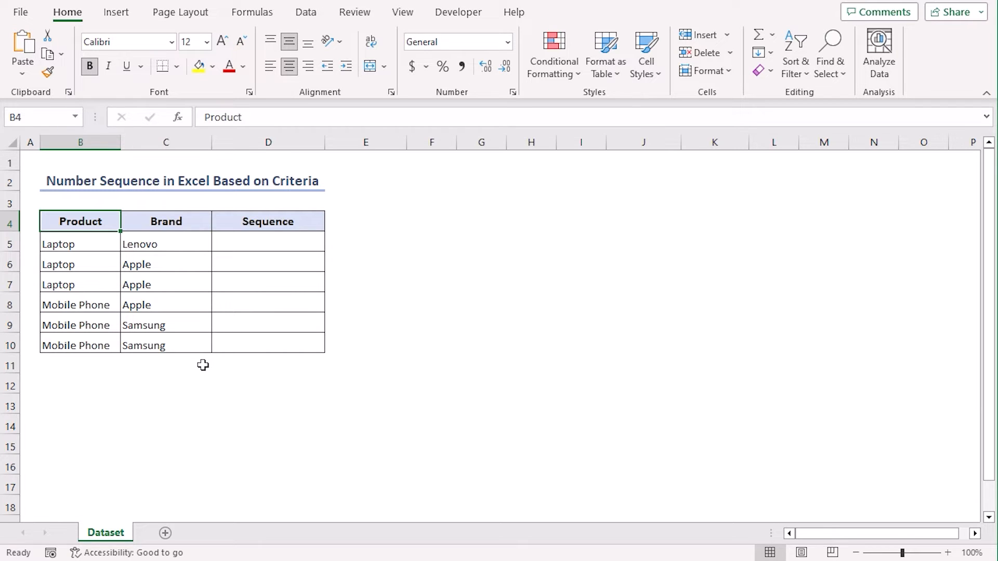
Switch from the Dataset sheet to the Countif sheet.
left_click(160, 532)
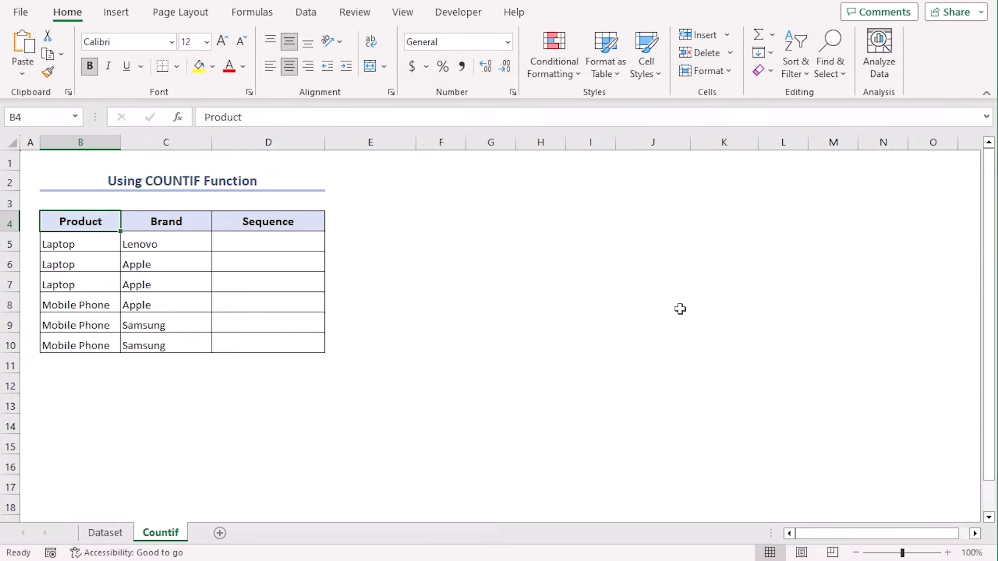
Start =COUNTIF( in the selected Sequence cells with range $C$5:C5, locking the start via F4.
left_click(196, 67)
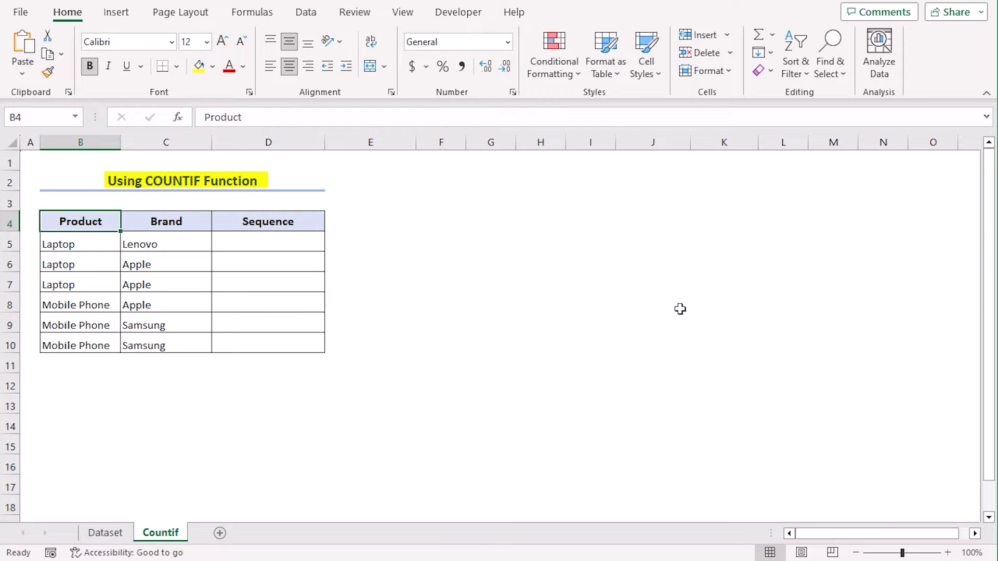
mouse_move(312, 246)
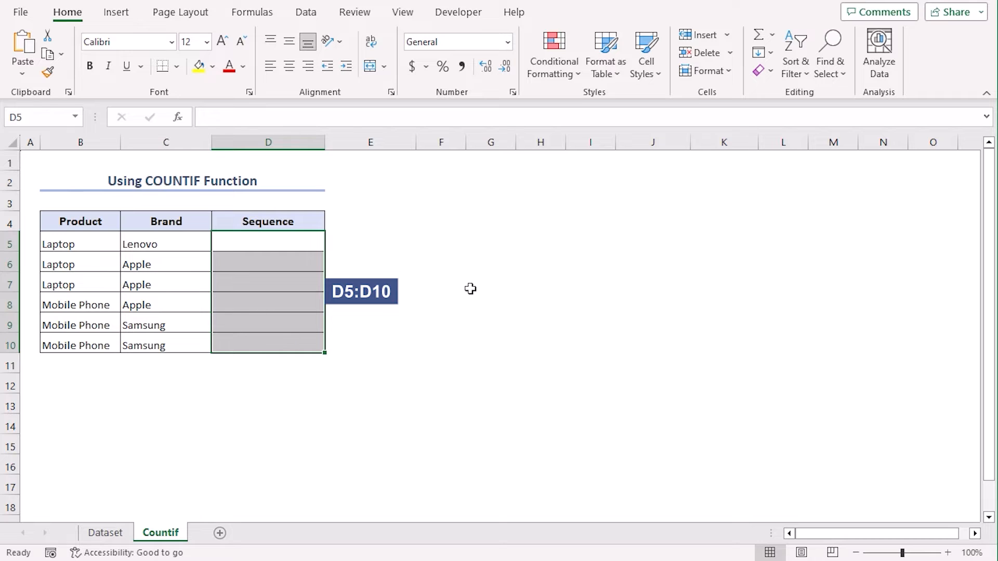
type("=co")
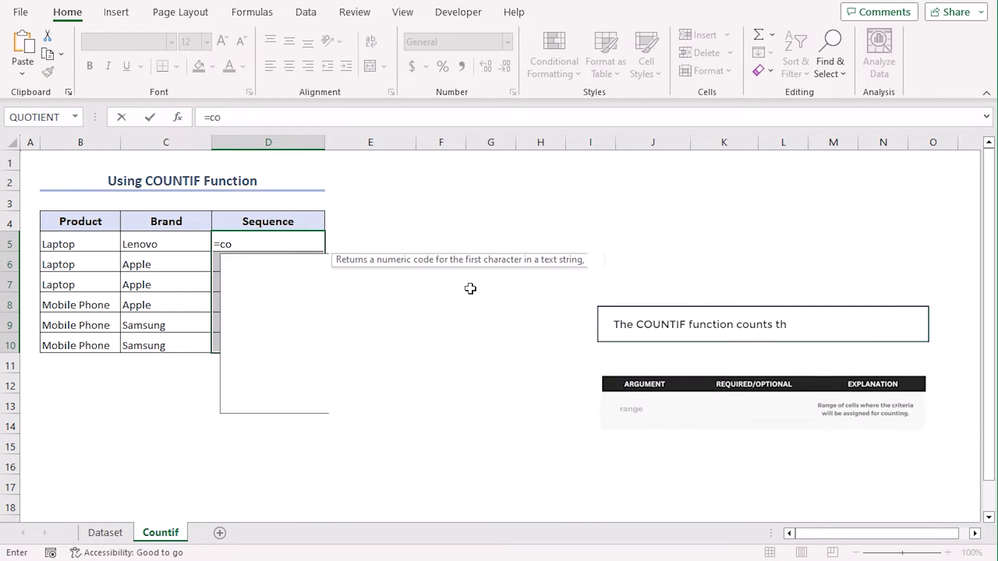
type("UNTIF(")
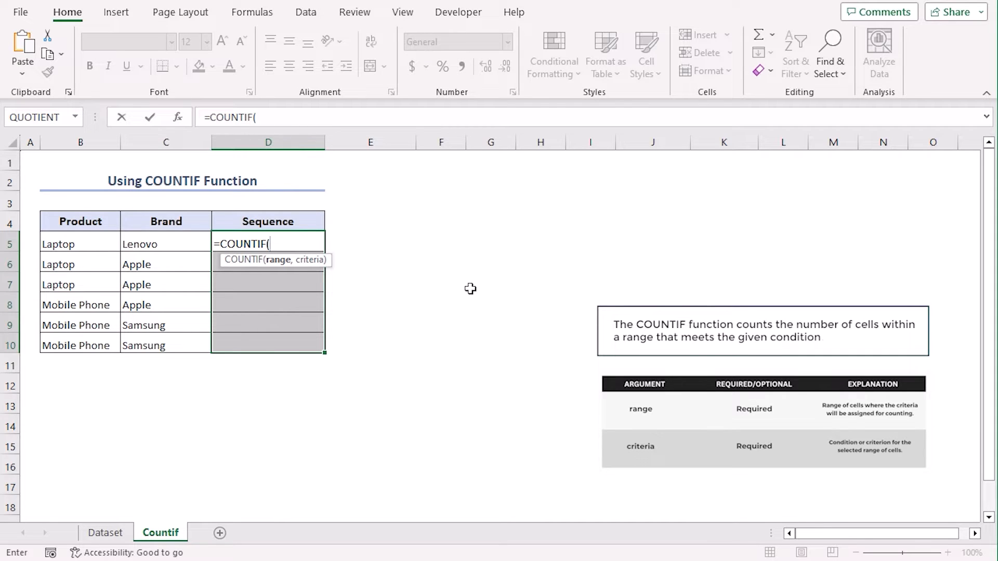
left_click(166, 243)
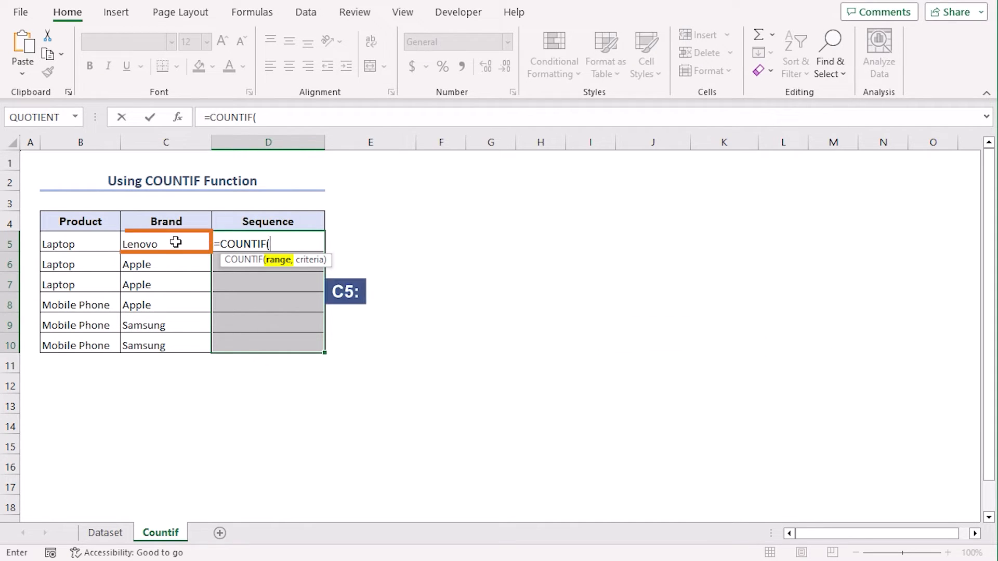
left_click(165, 243)
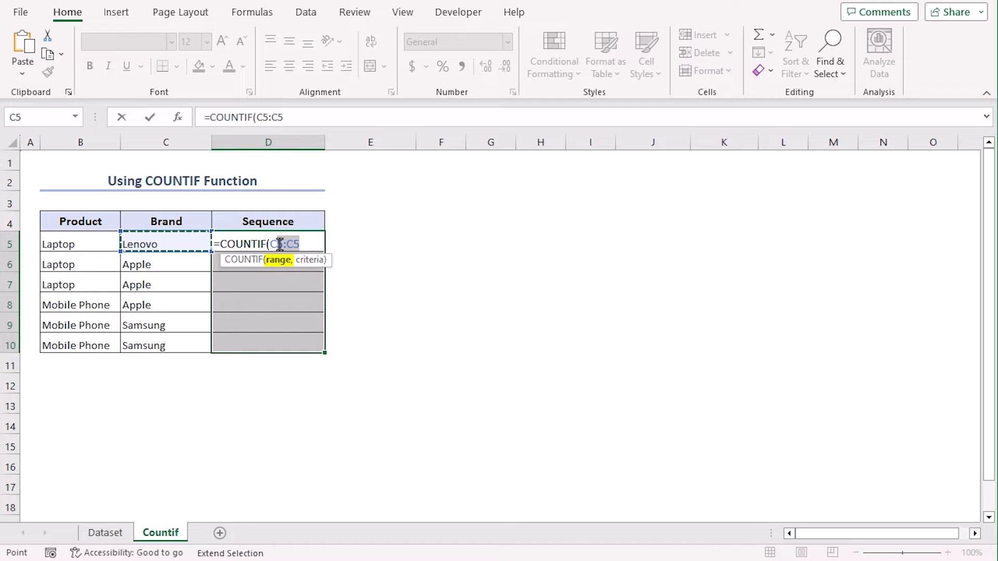
left_click(288, 244)
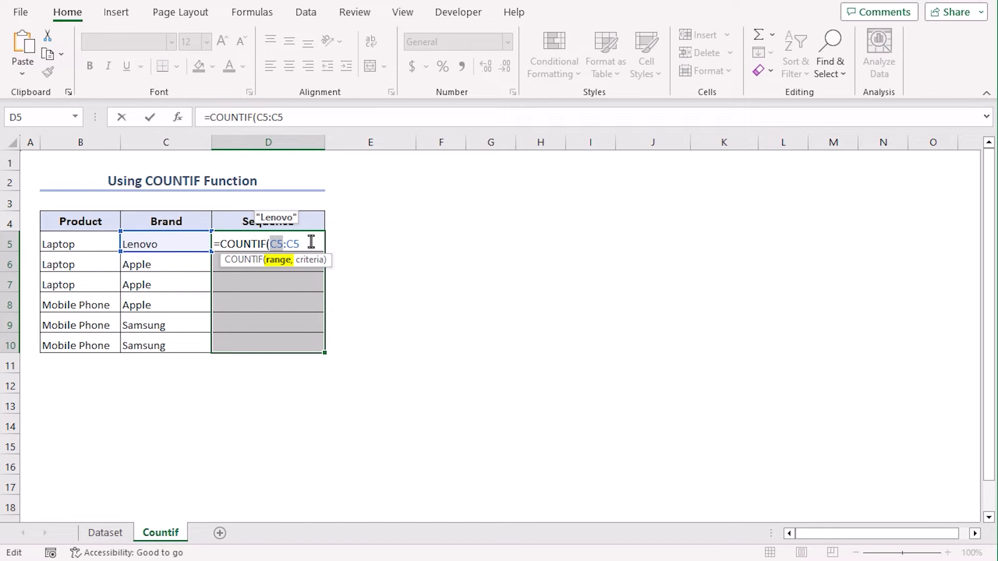
key("f4")
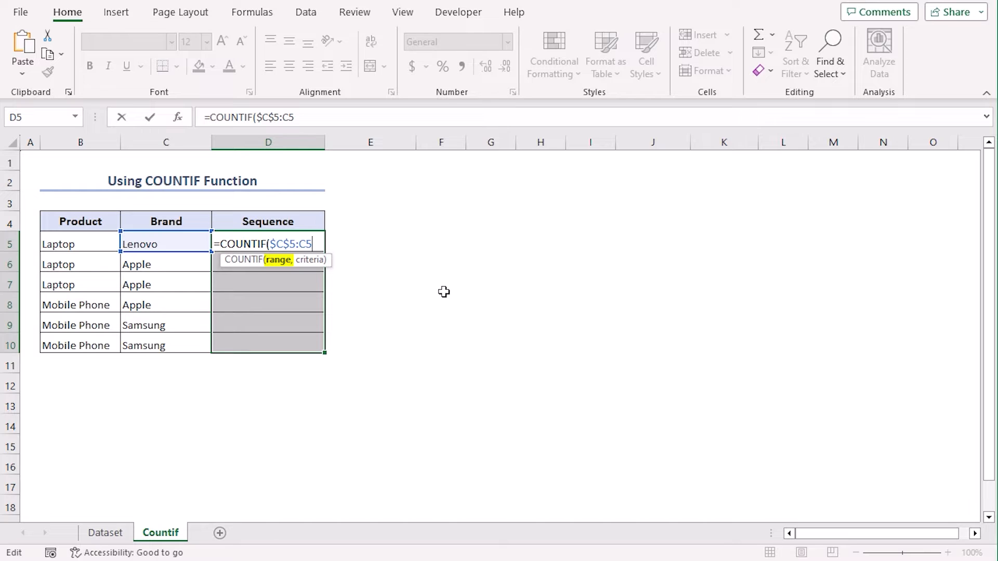
mouse_move(162, 237)
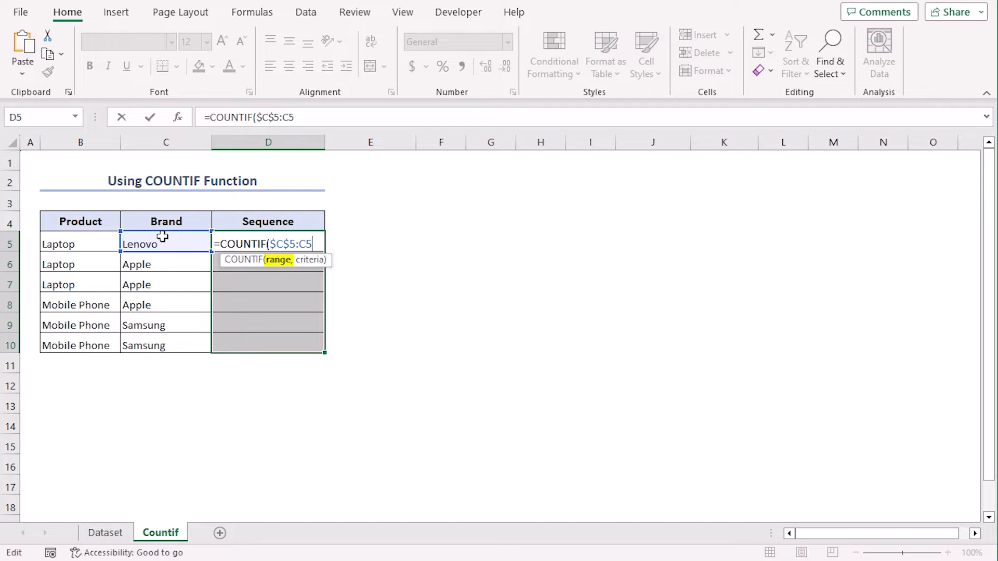
mouse_move(174, 257)
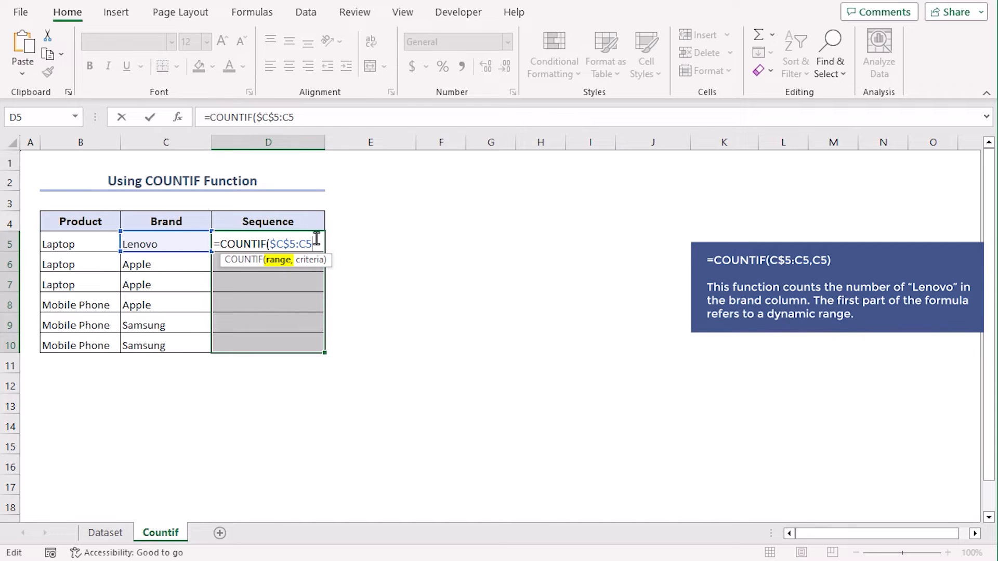
Finish =COUNTIF($C$5:C5,C5) and enter it into all Sequence cells, giving 1, 1, 2, 3, 1, 2.
type(",")
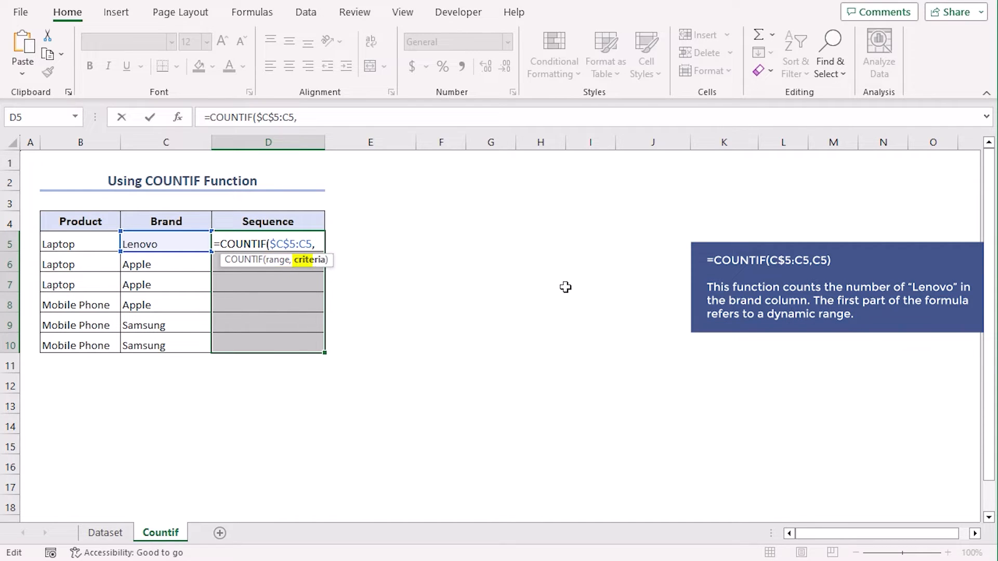
left_click(165, 244)
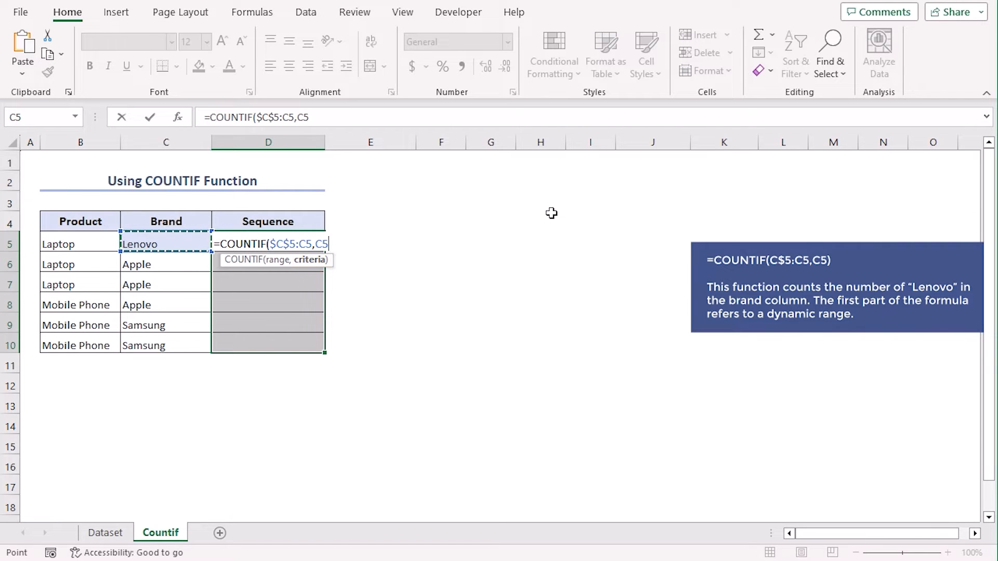
type(")")
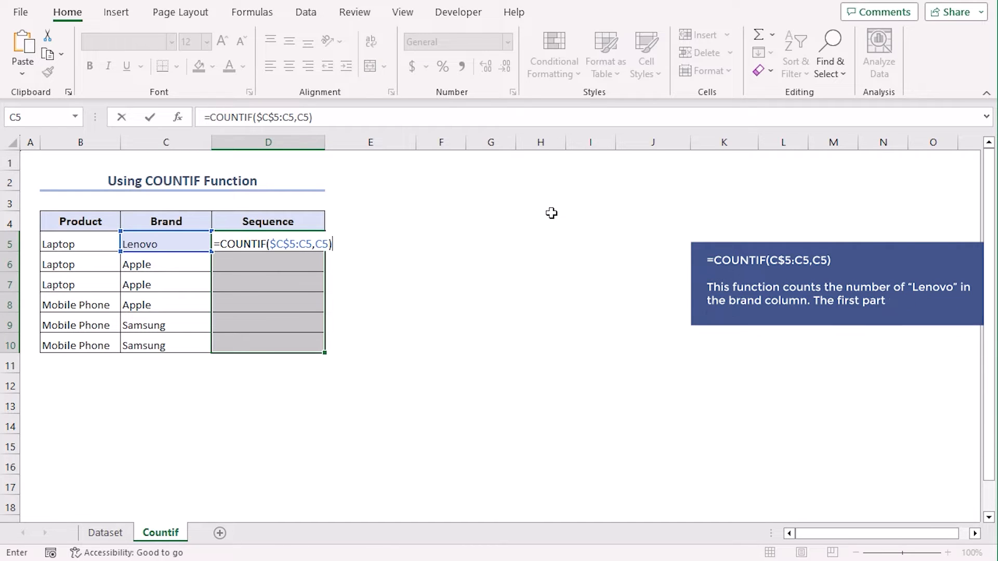
key("ctrl+enter")
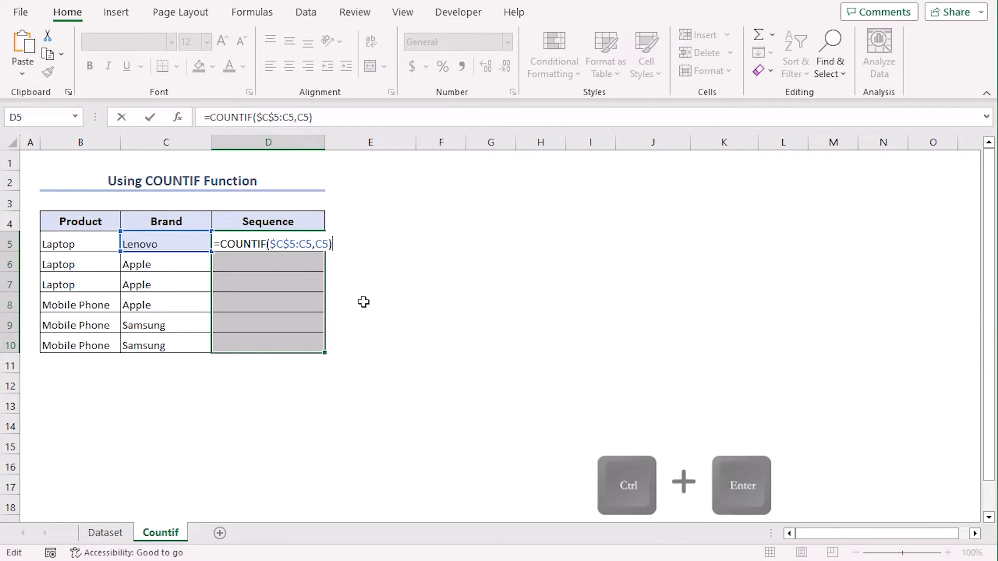
key("ctrl+enter")
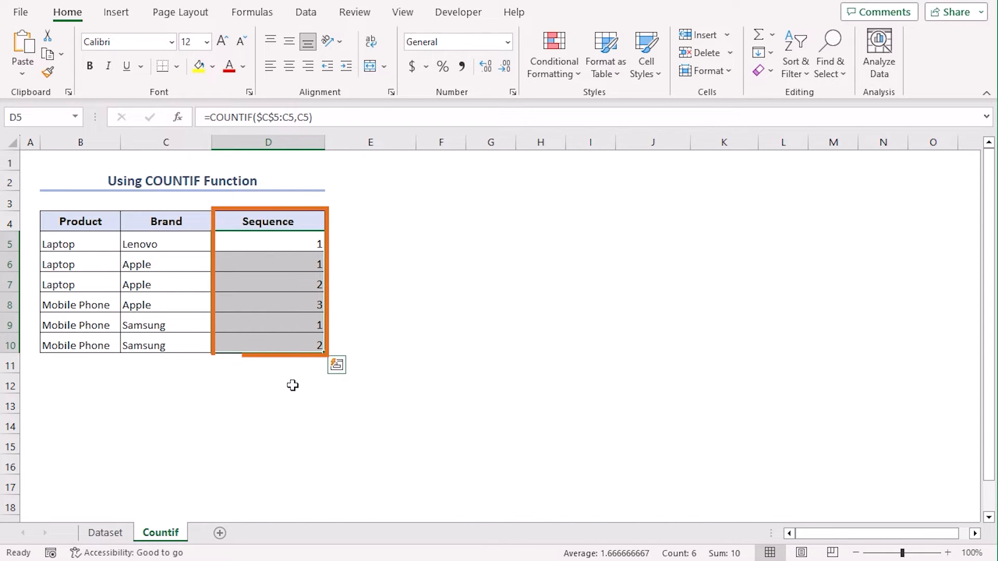
Check a filled Sequence cell's formula, then move to the COUNTIFS sheet.
left_click(268, 305)
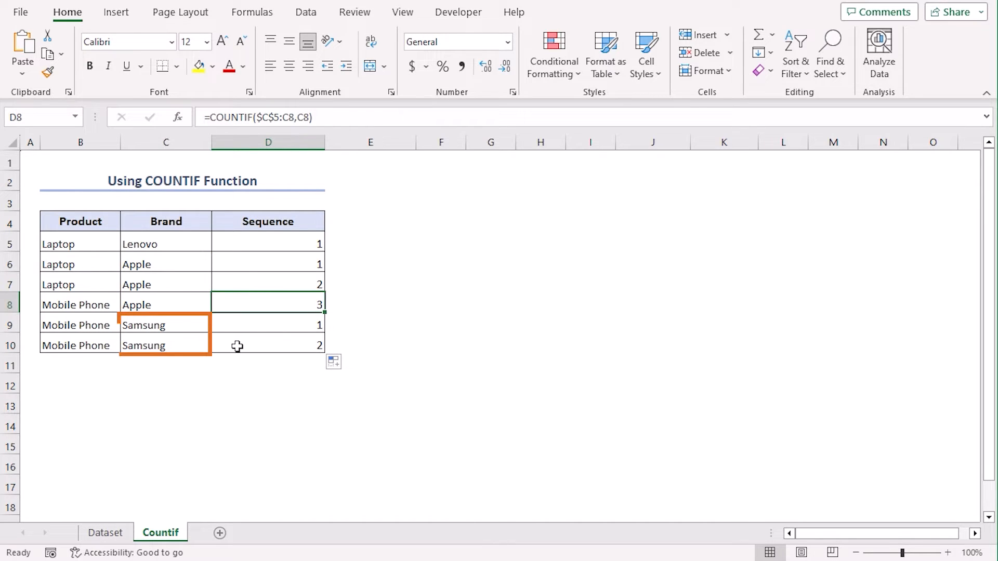
left_click(228, 532)
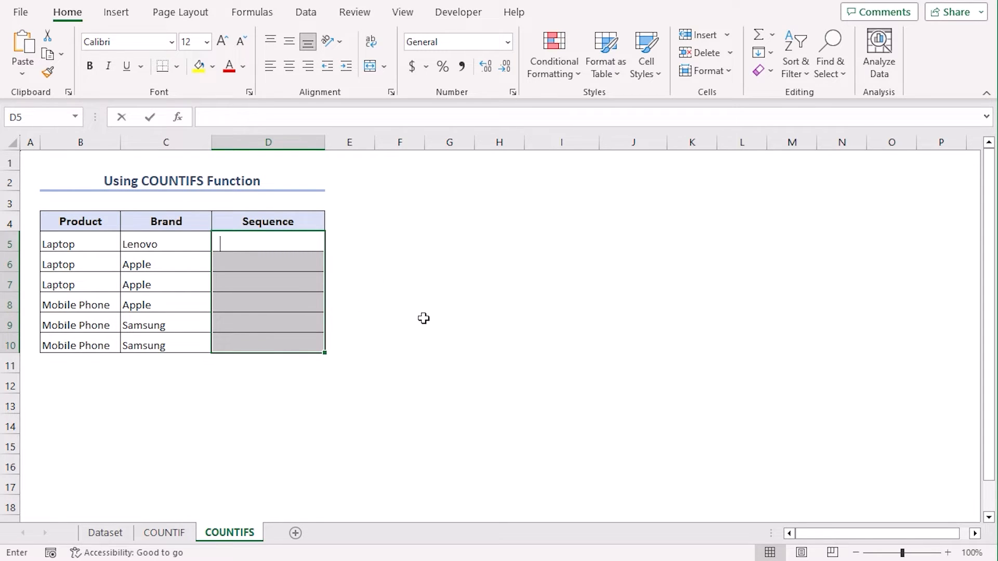
Build =COUNTIFS(B5:B5,B5,C5:C5,C5) matching product and brand for the Sequence cells.
type("=counti")
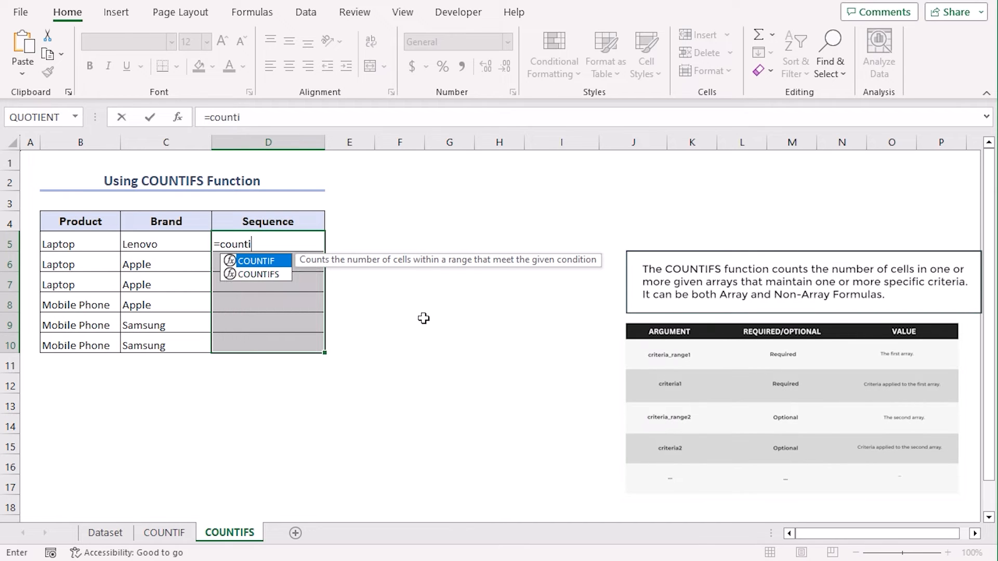
key("Tab")
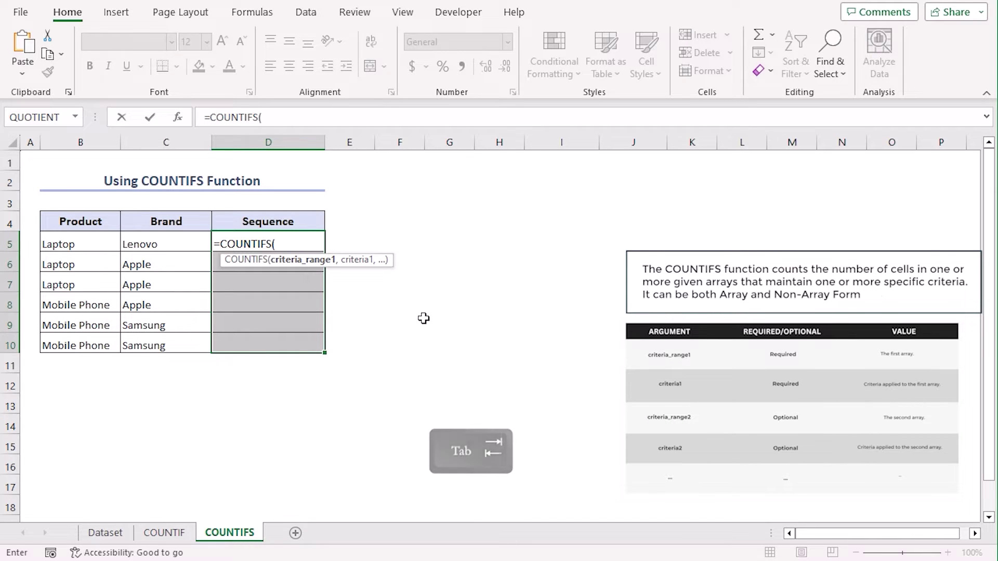
left_click(58, 243)
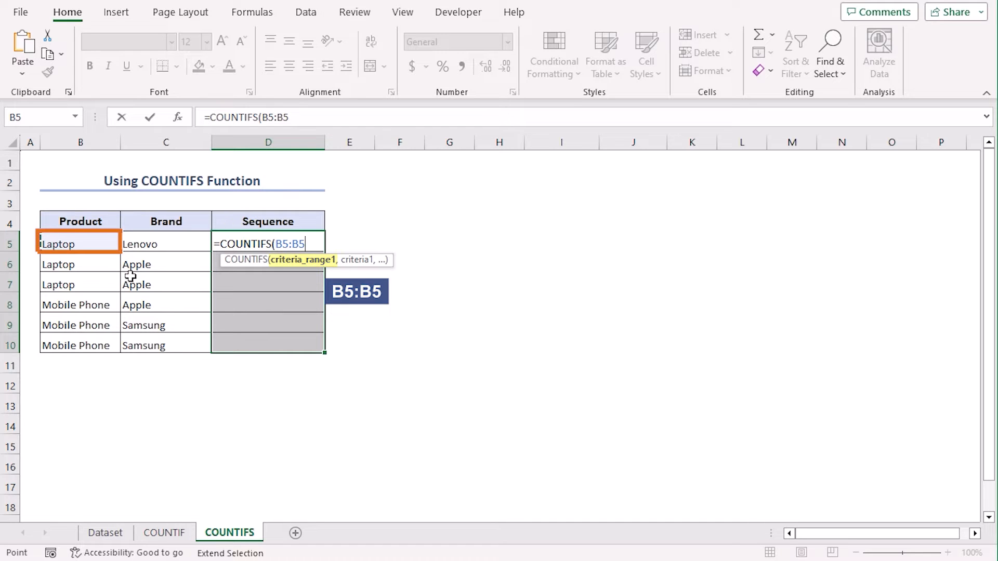
type(",")
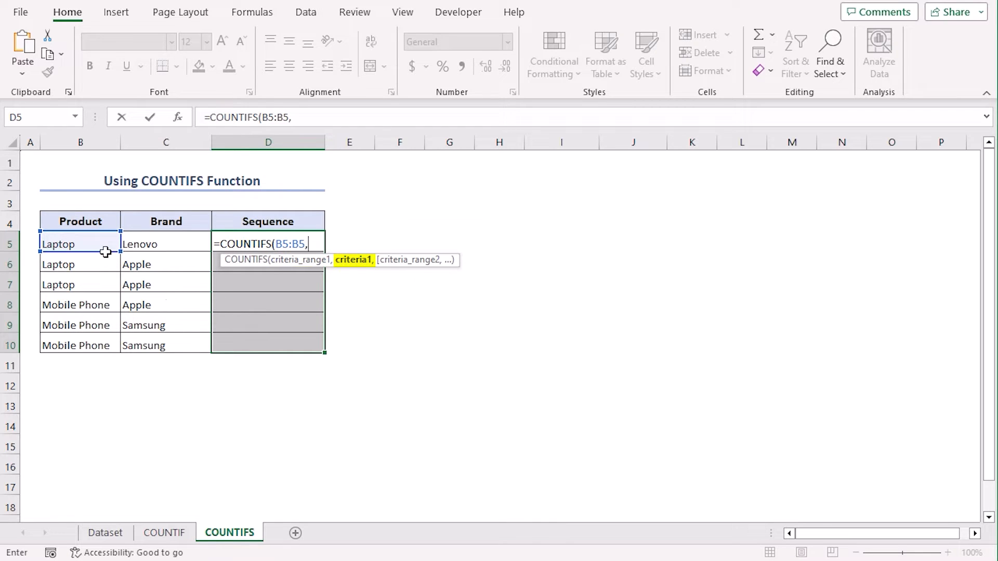
type("B5,")
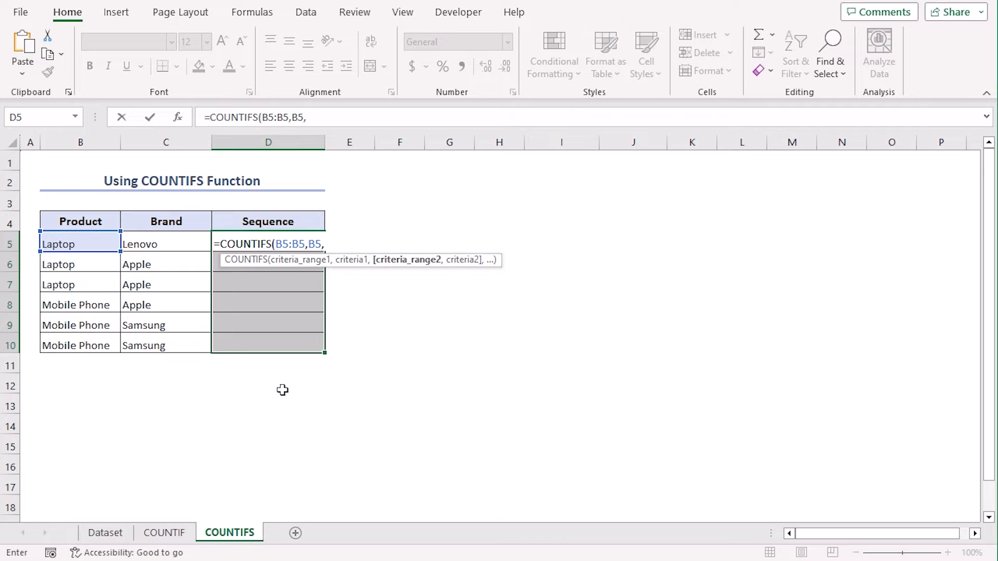
left_click(165, 243)
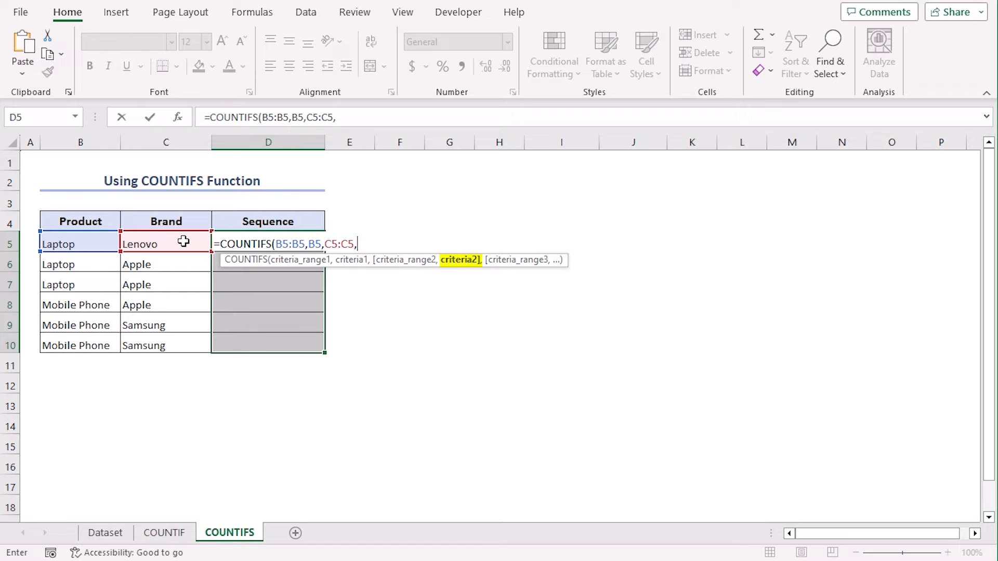
left_click(165, 243)
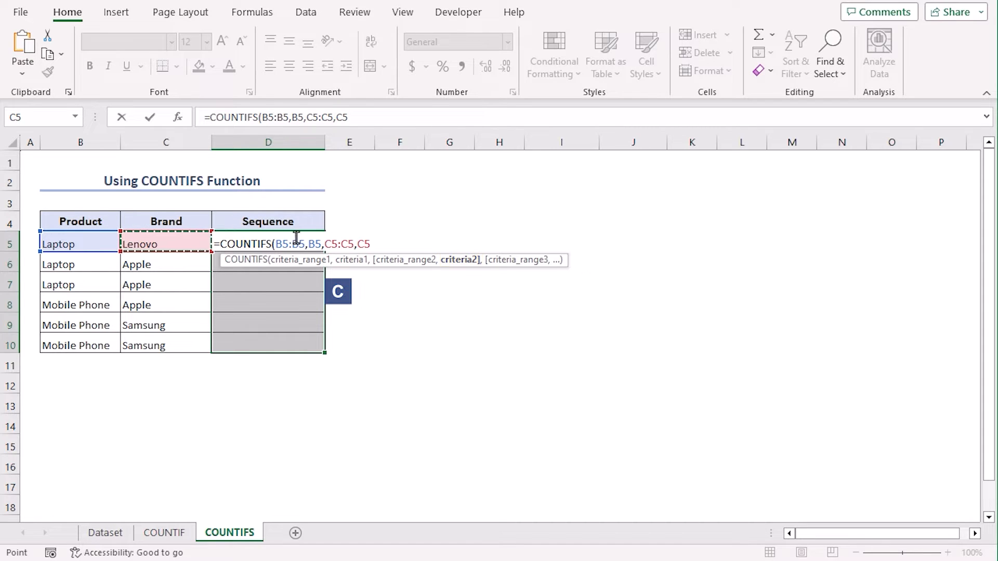
Lock the range starts as $B$5 and $C$5 with F4.
left_click(285, 243)
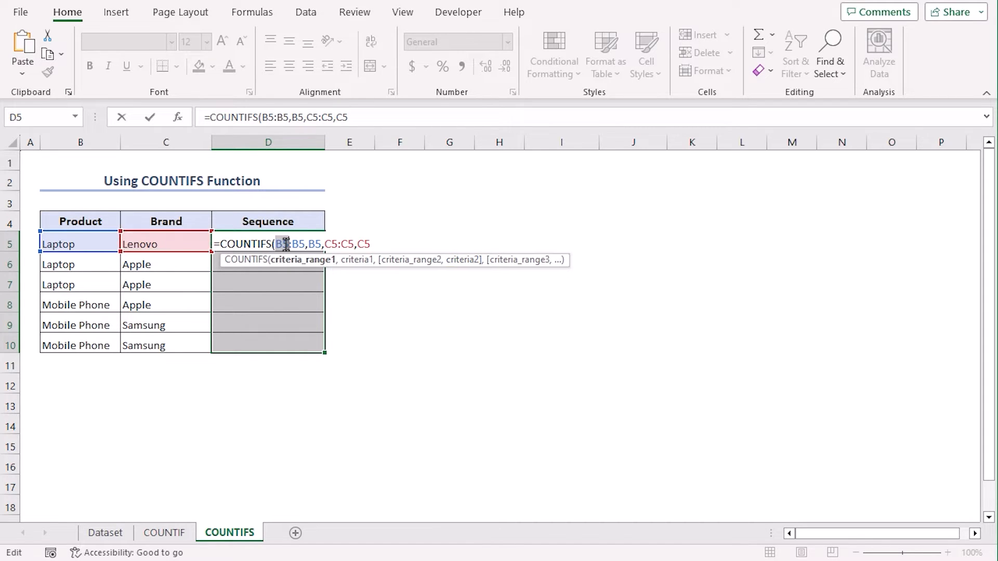
key("f4")
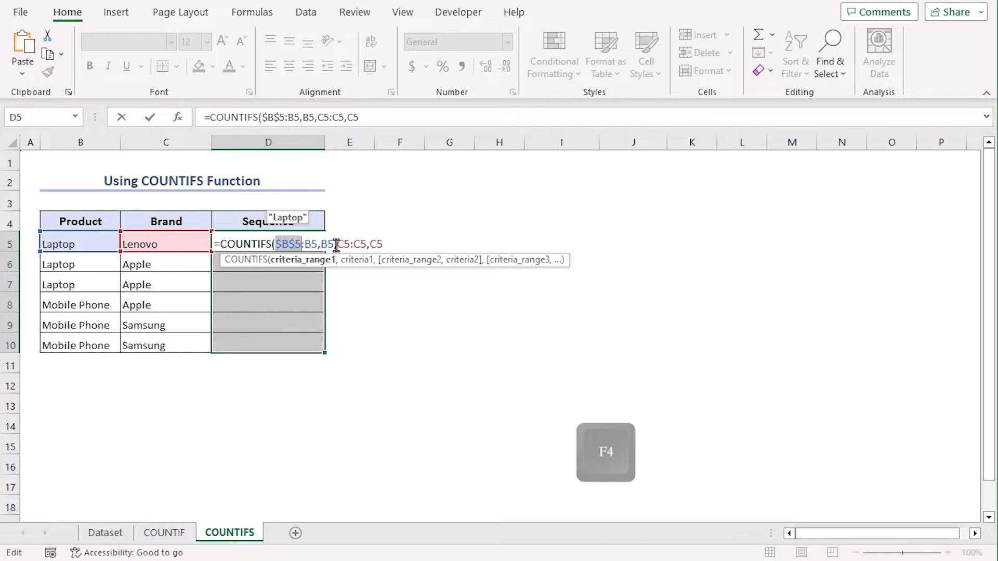
key("f4")
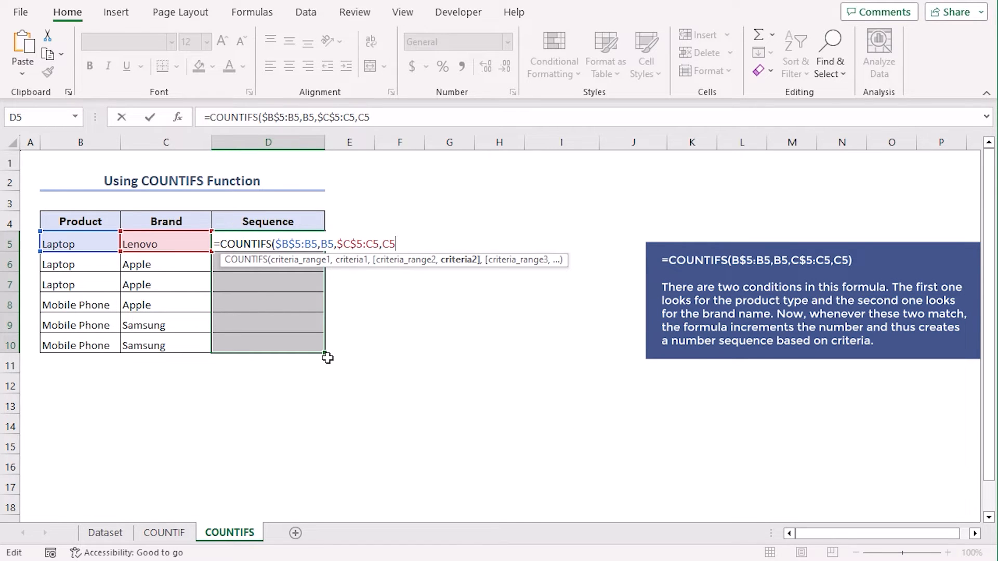
mouse_move(288, 305)
type(")")
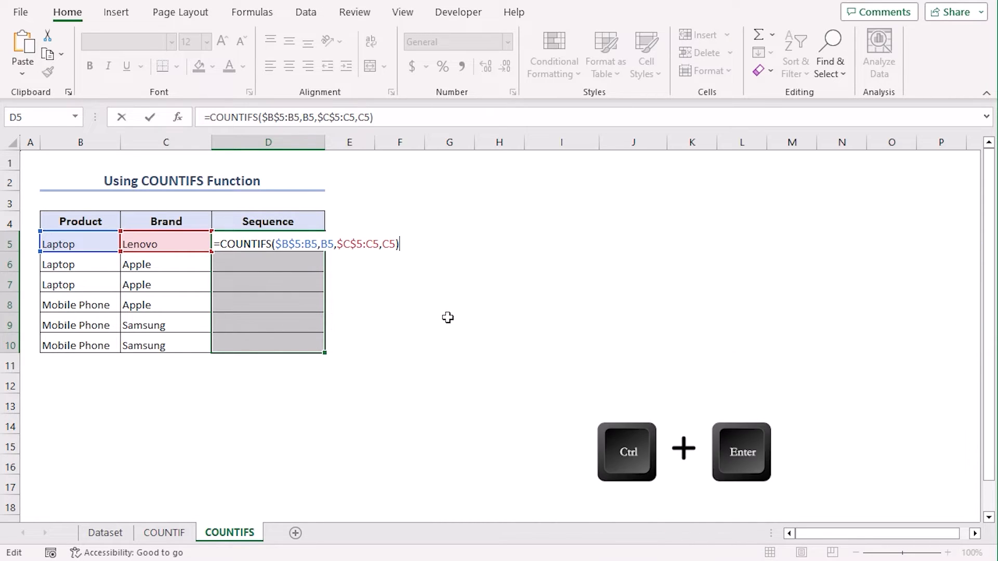
Enter the COUNTIFS formula into all Sequence cells, giving 1, 1, 2, 1, 1, 2, and review the results.
key("ctrl+enter")
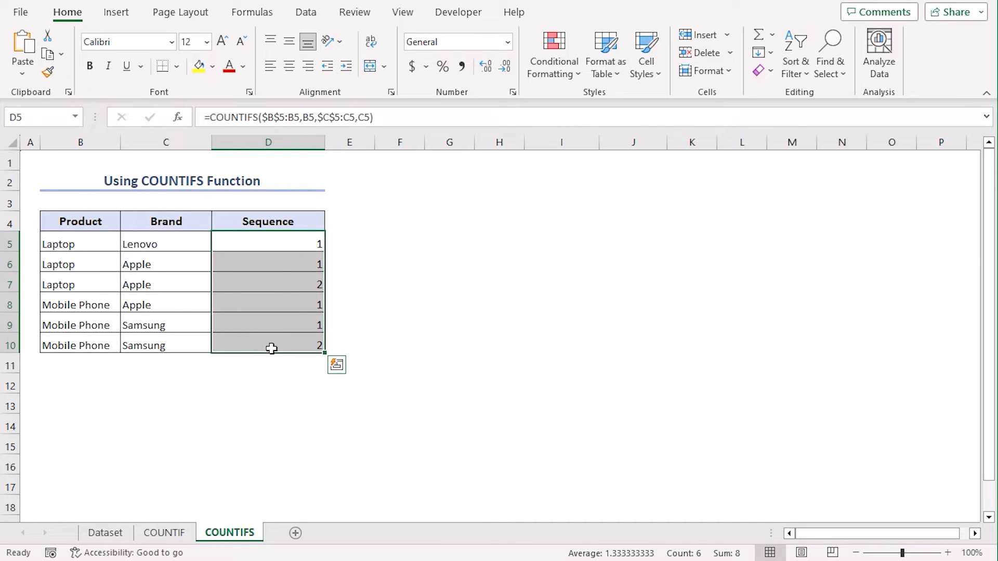
left_click(268, 364)
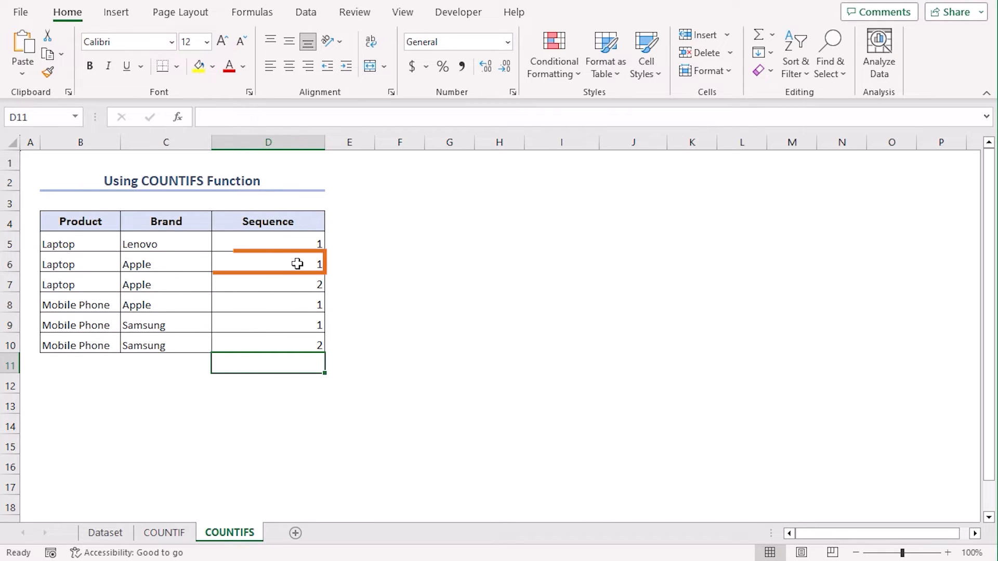
left_click(267, 284)
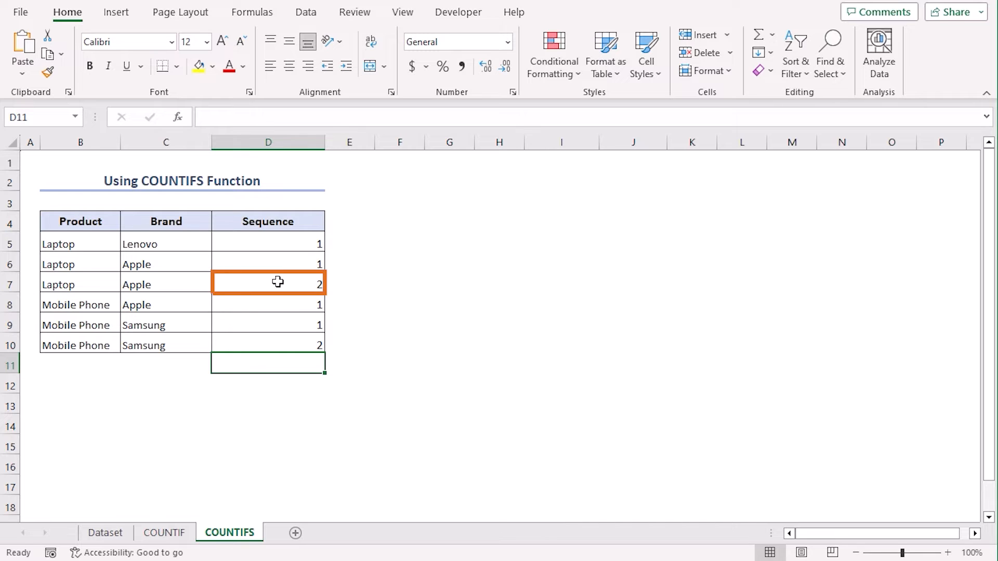
left_click(191, 305)
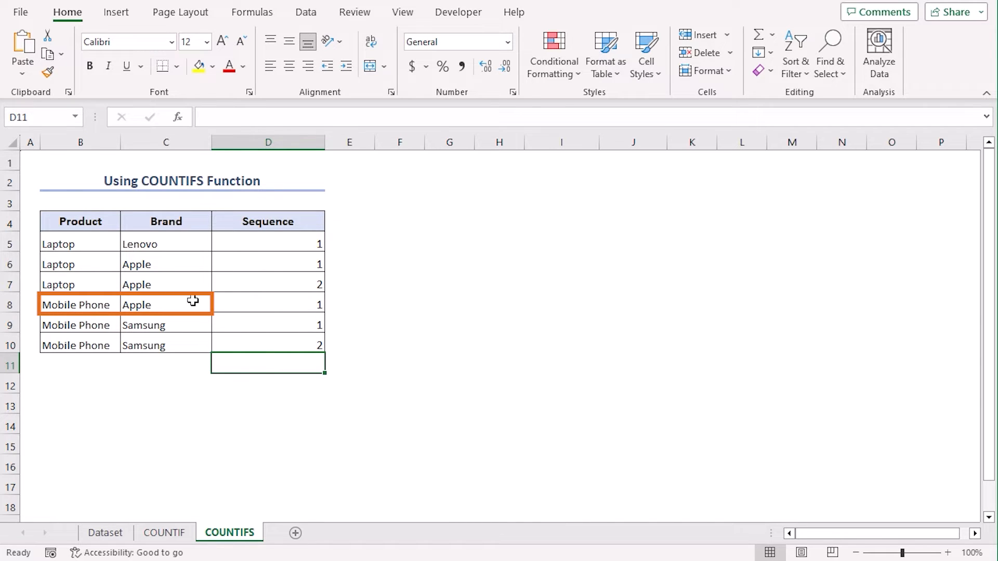
mouse_move(138, 231)
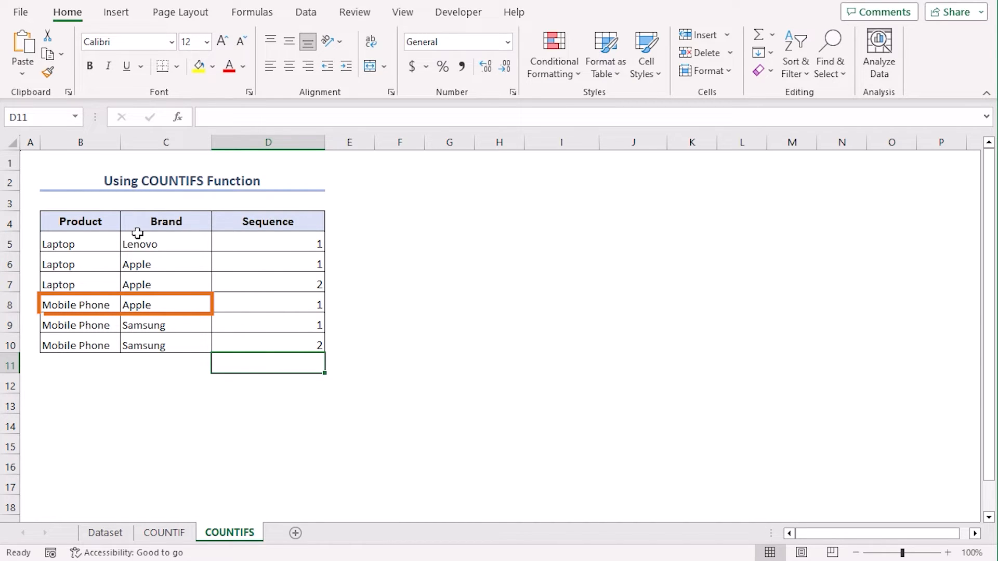
left_click(268, 305)
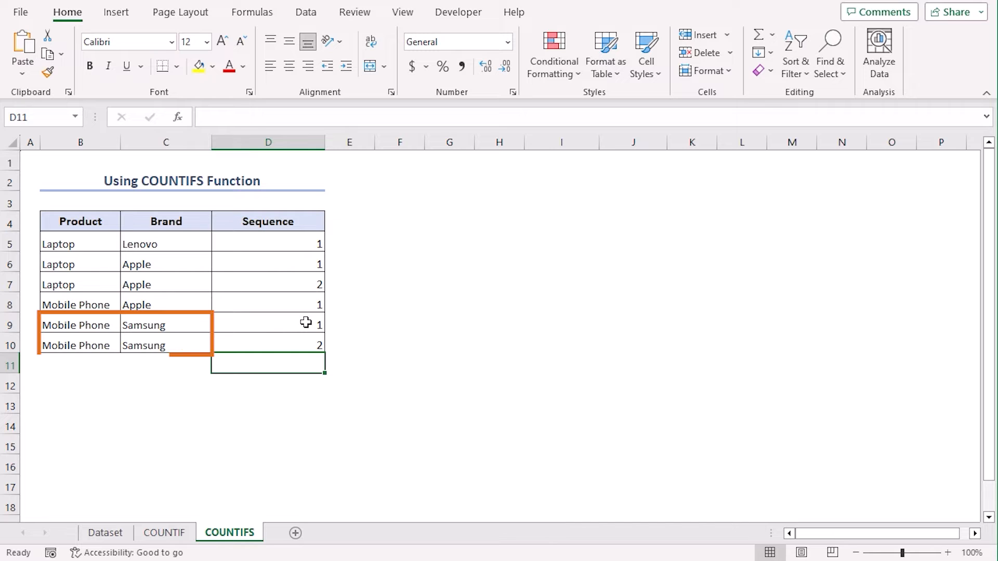
Switch to the Nested IF sheet.
left_click(294, 532)
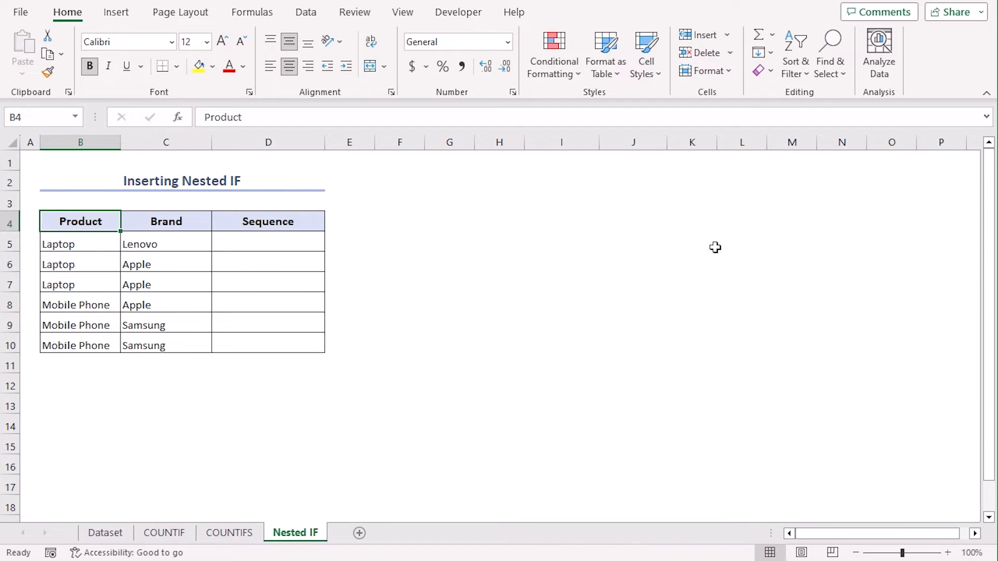
Start =IF(AND(B5="Laptop",C5="Apple") in cell D5.
left_click(202, 66)
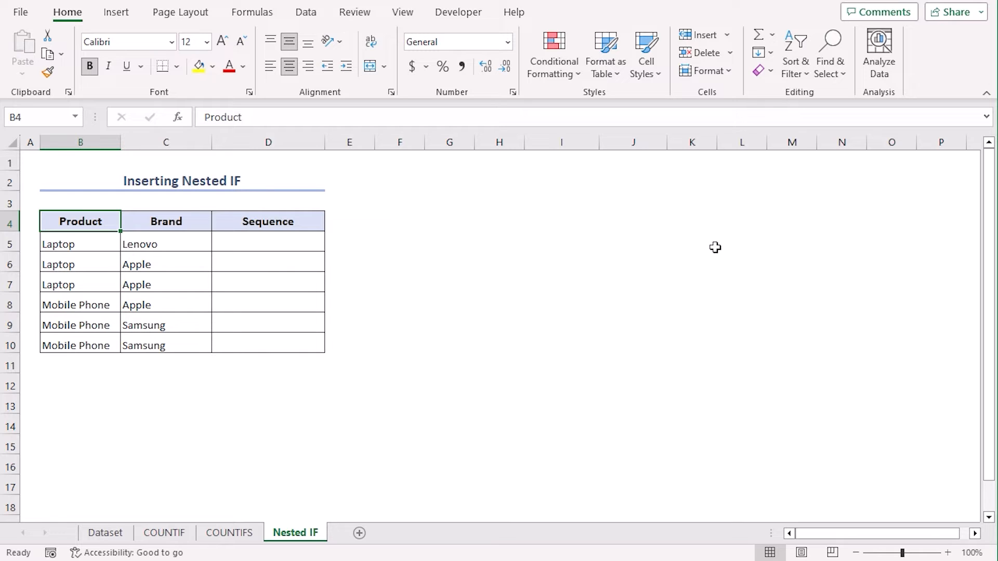
mouse_move(302, 251)
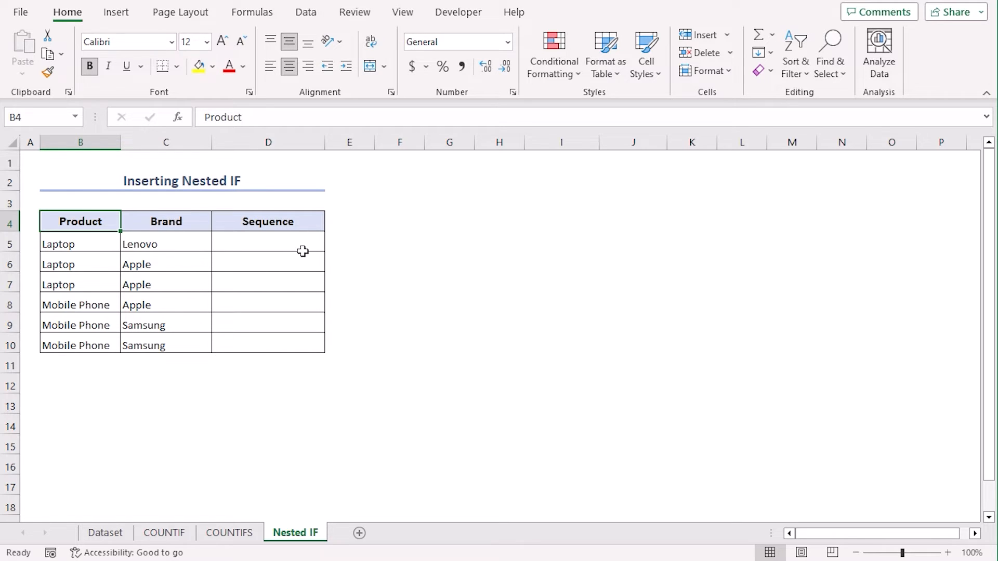
type("=")
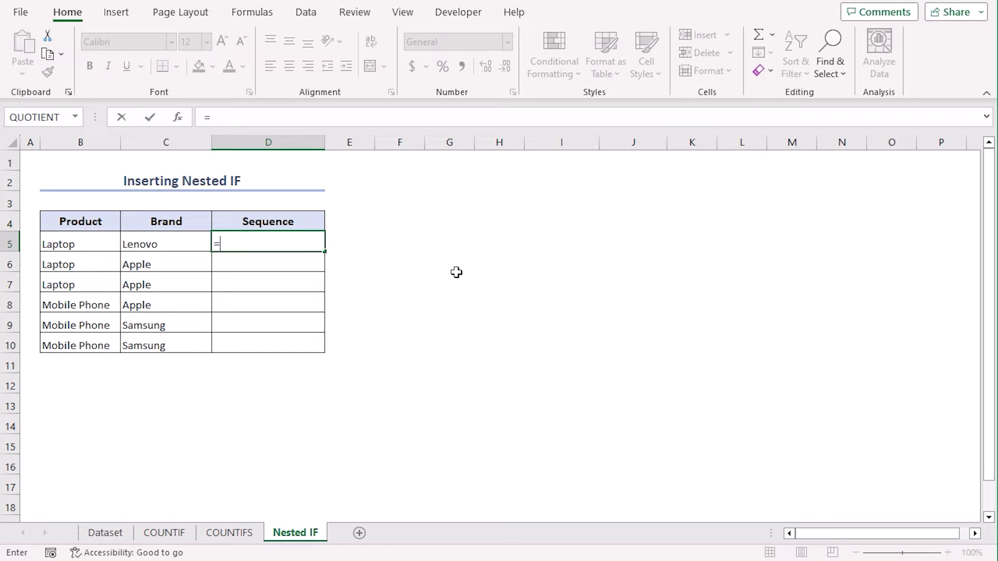
type("if")
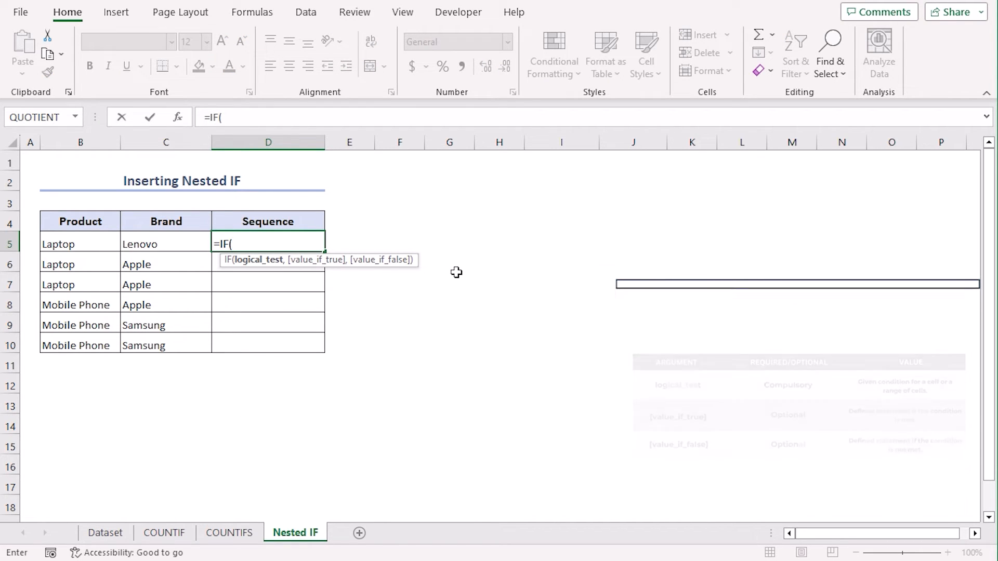
type("and")
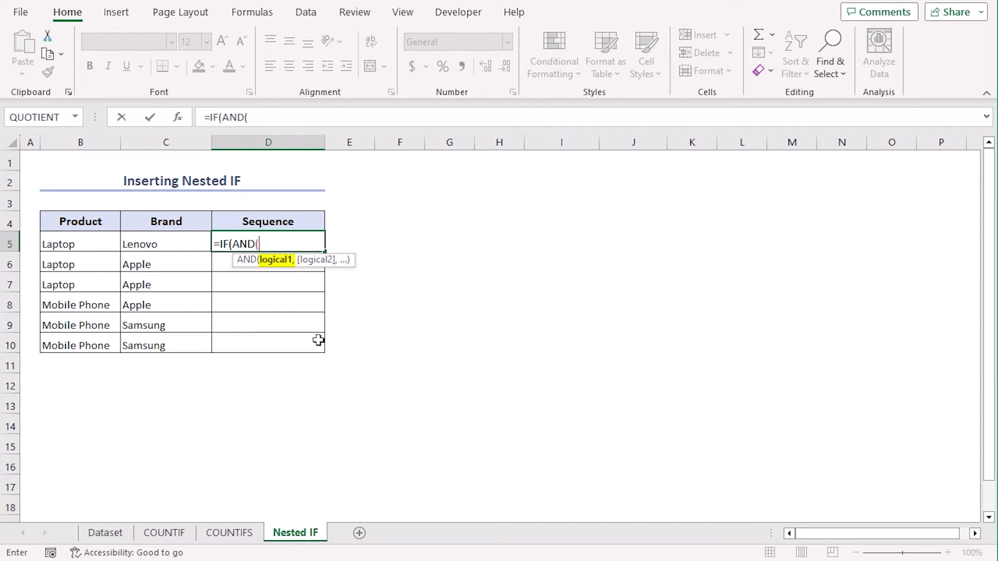
left_click(80, 244)
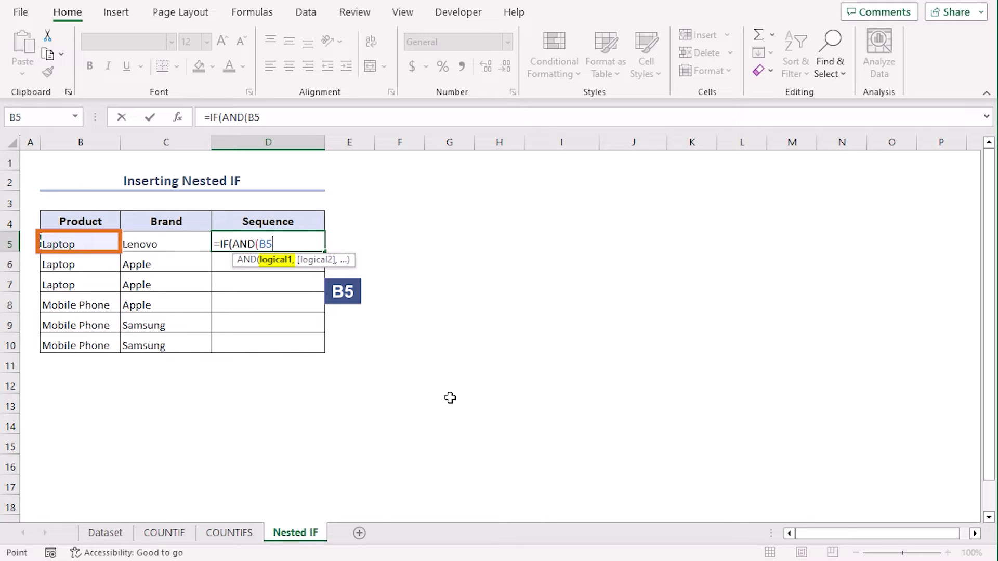
type("=\"")
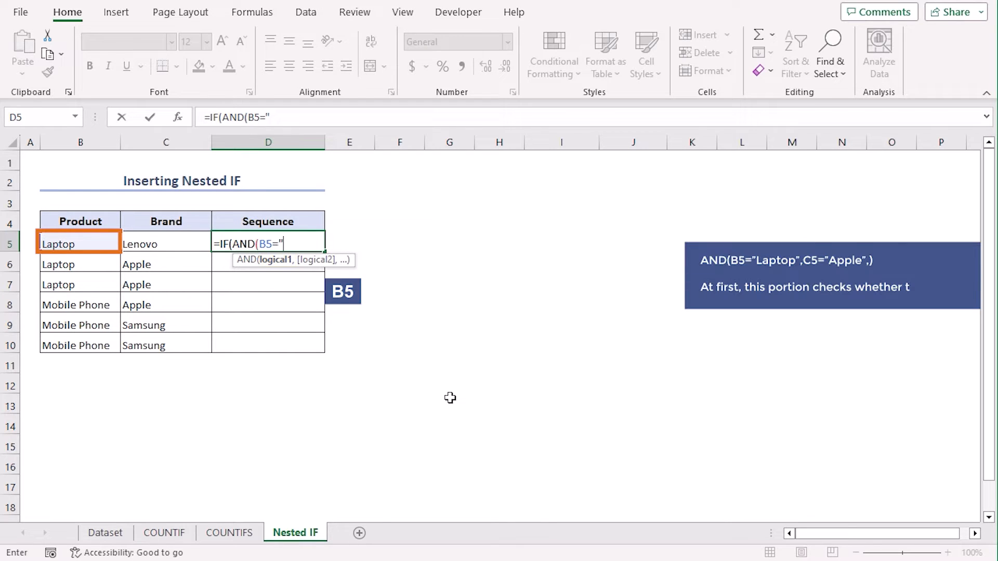
type("Laptop")
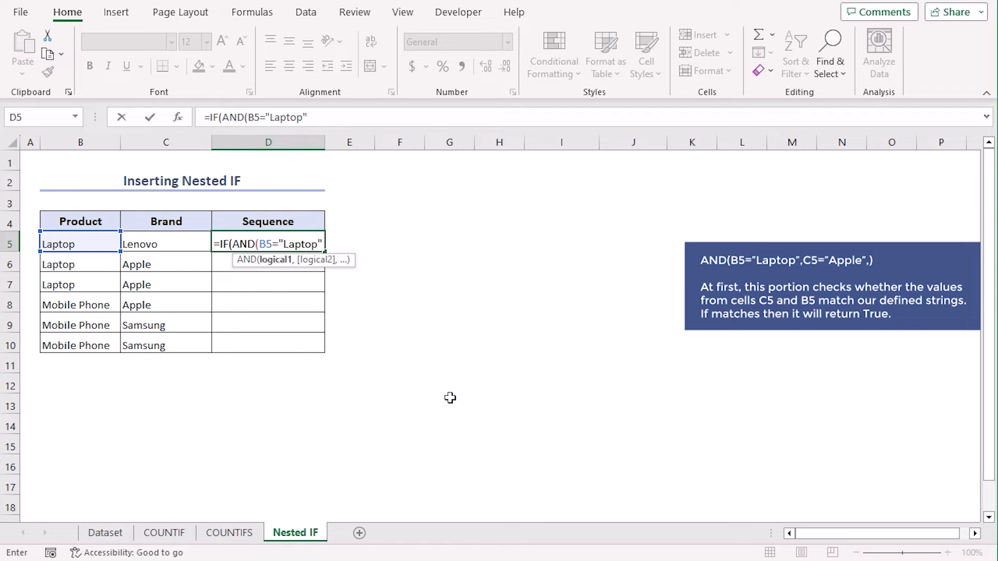
type(",")
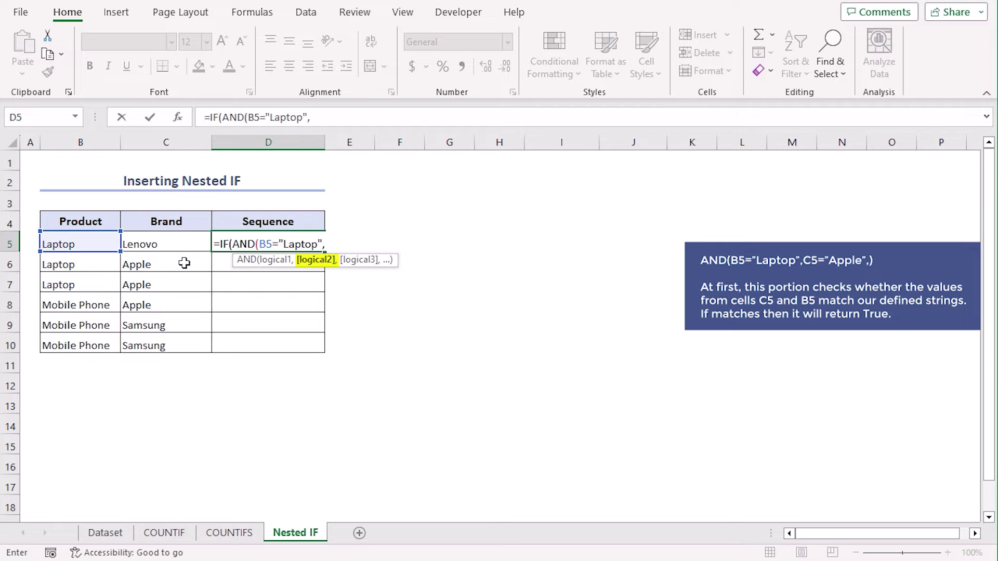
left_click(165, 243)
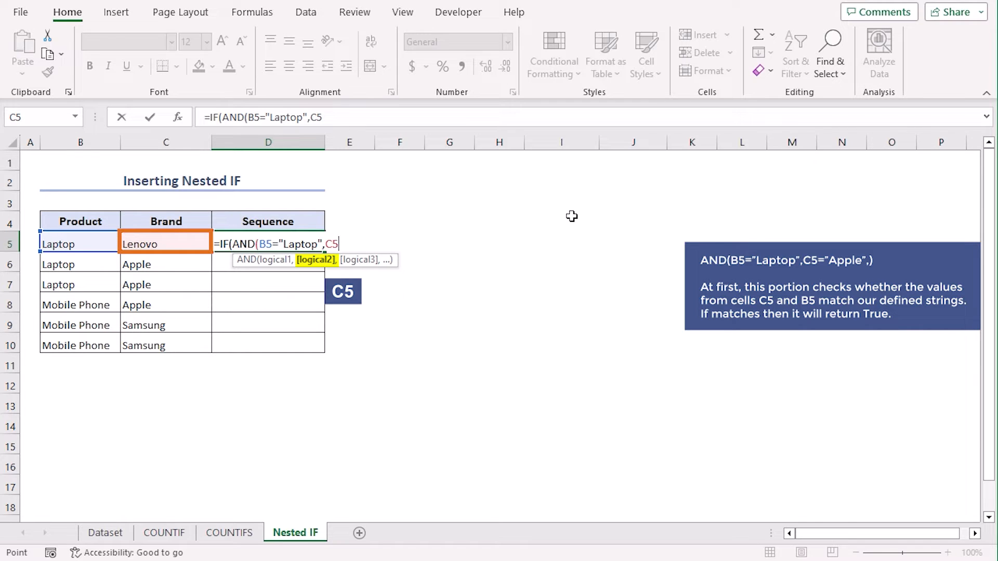
type("=\"App")
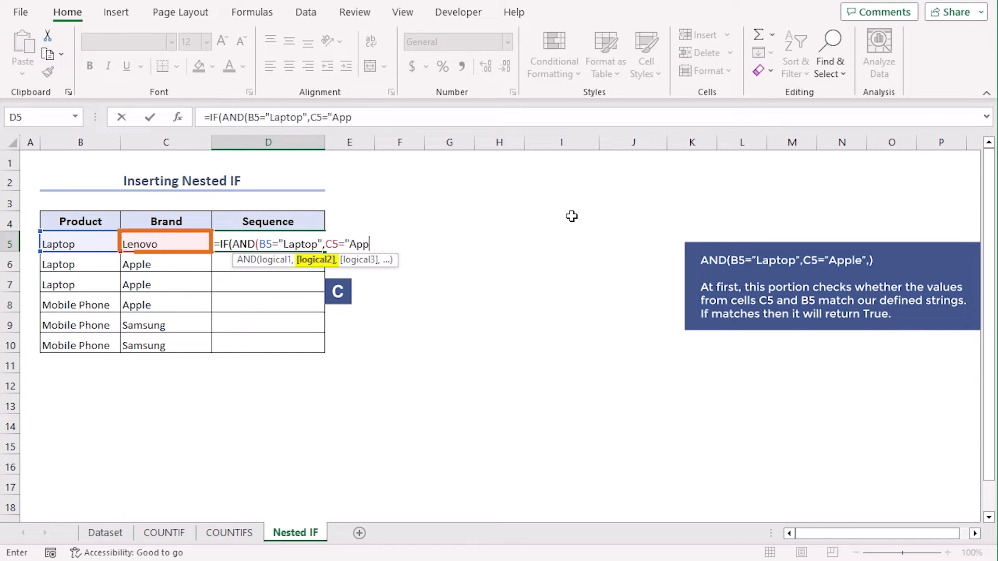
type("le\")")
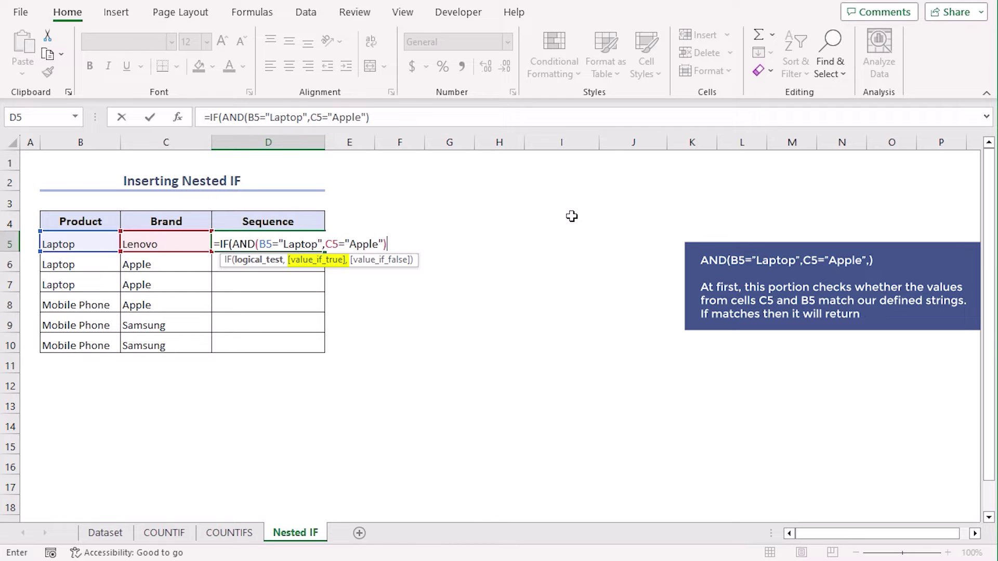
Add COUNTIF($C$5:C5,"Apple") as the true branch and begin a second nested IF.
type(",Co")
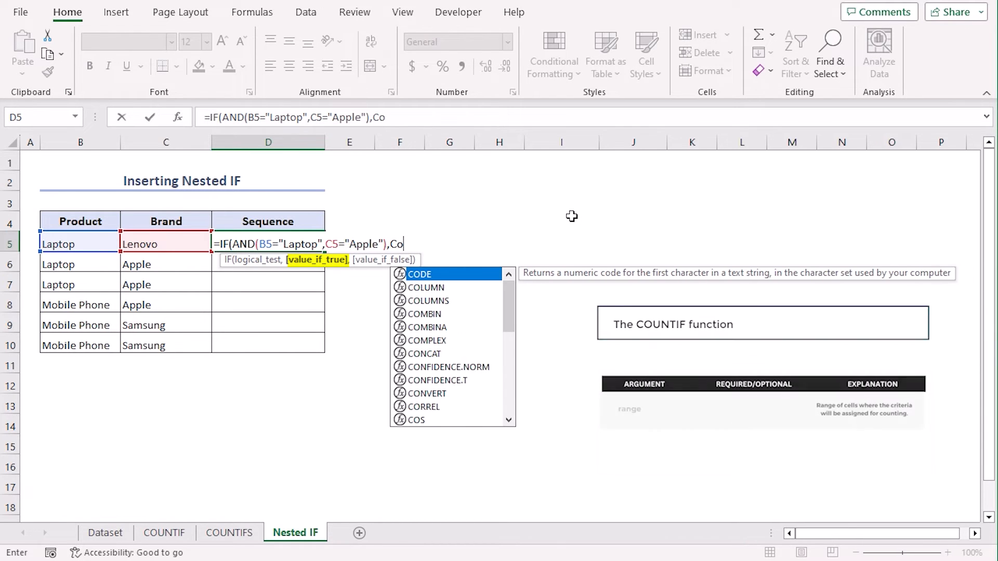
type("unti")
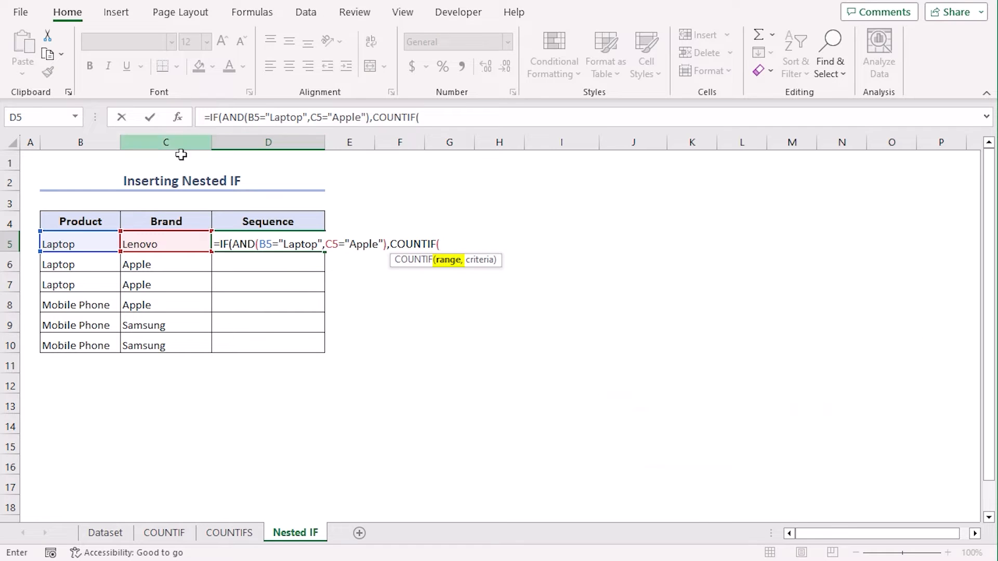
left_click(165, 243)
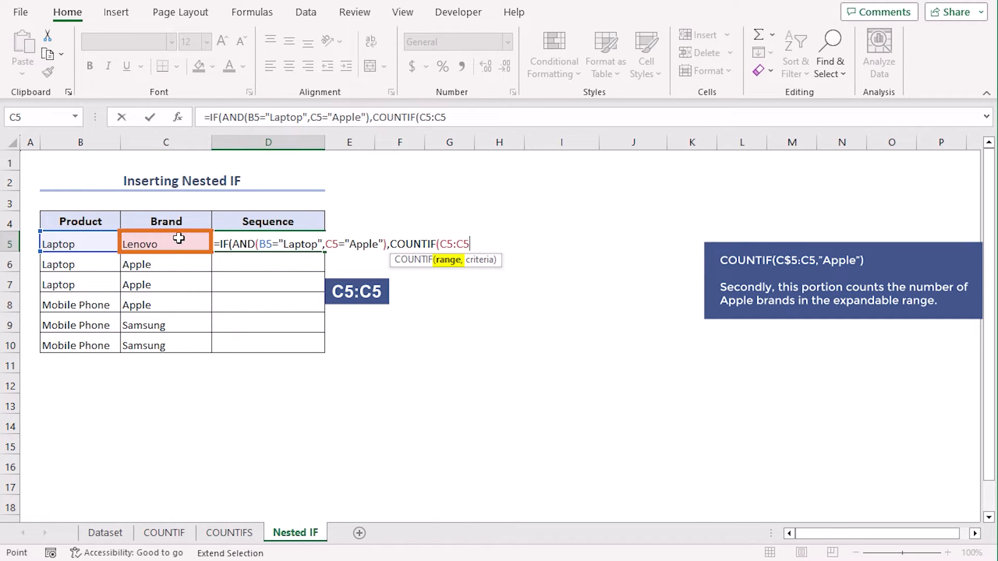
type(",")
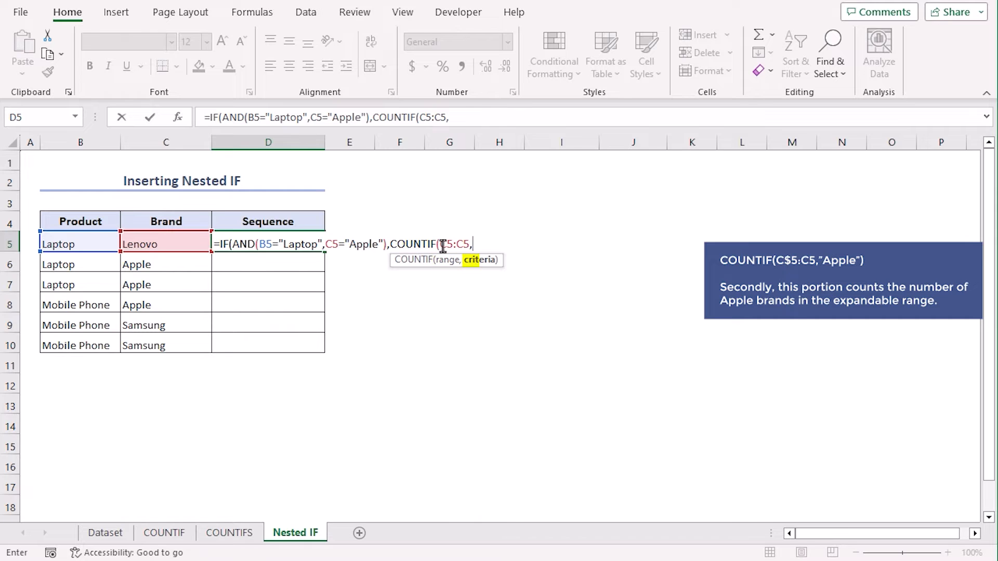
type("\"Appl")
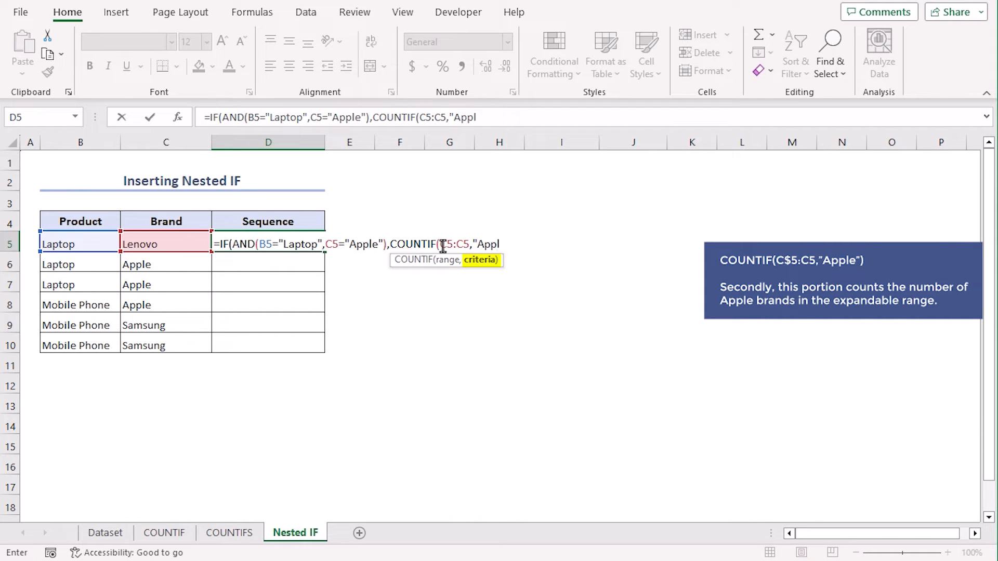
type("e\"")
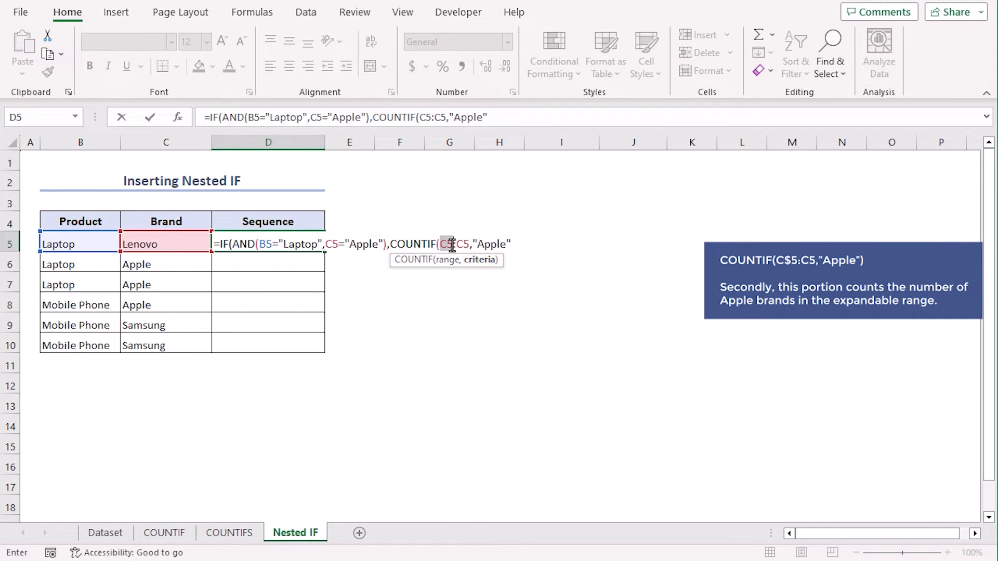
key("f4")
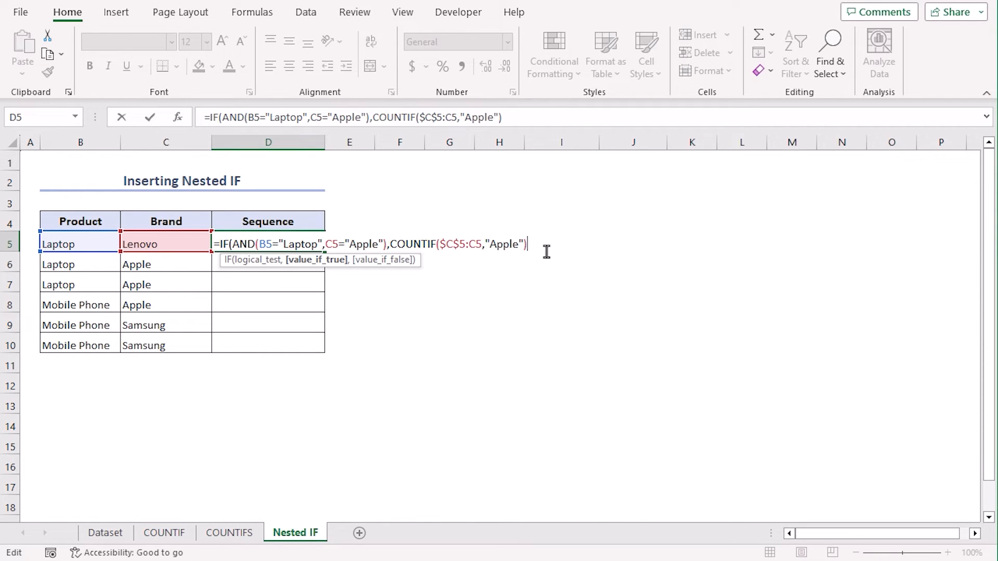
type(",")
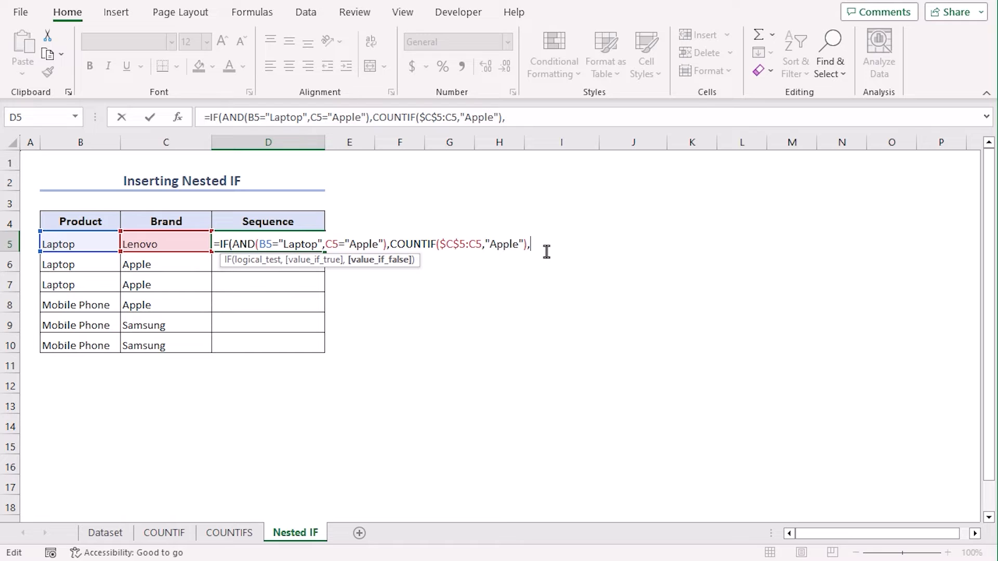
type("IF(")
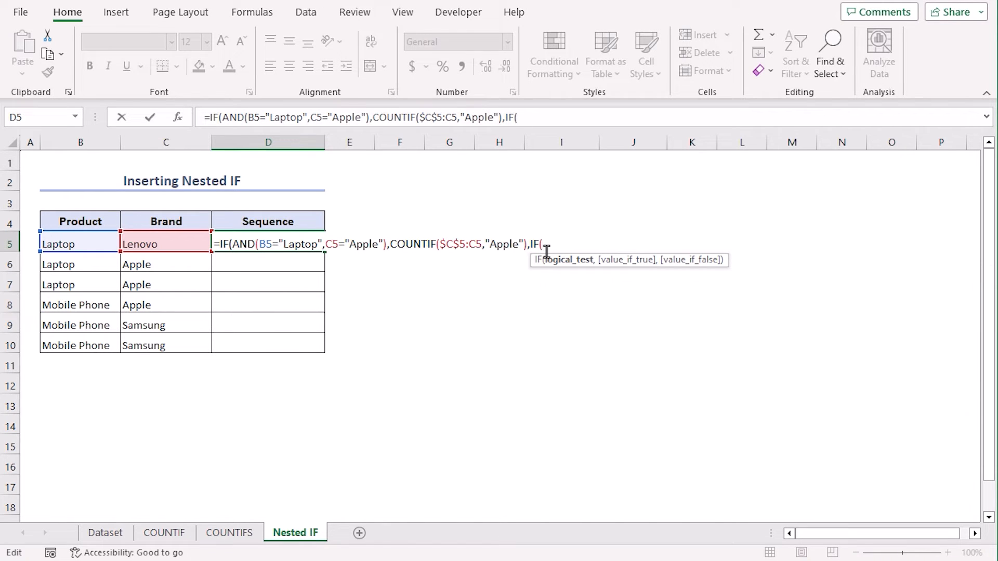
Add the second test AND(B5="Mobile Phone",C5="Samsung") to the nested IF.
type("AND(")
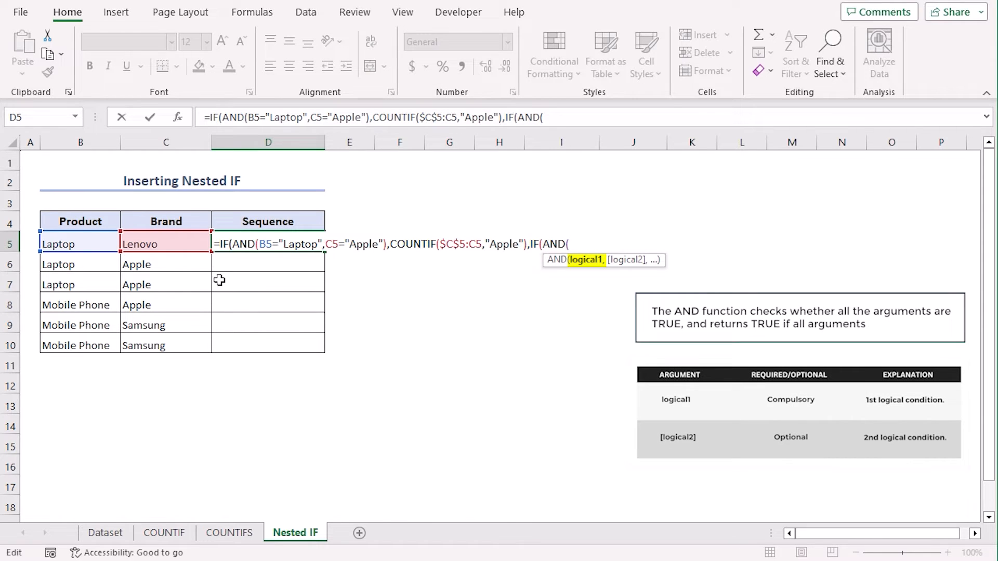
left_click(80, 243)
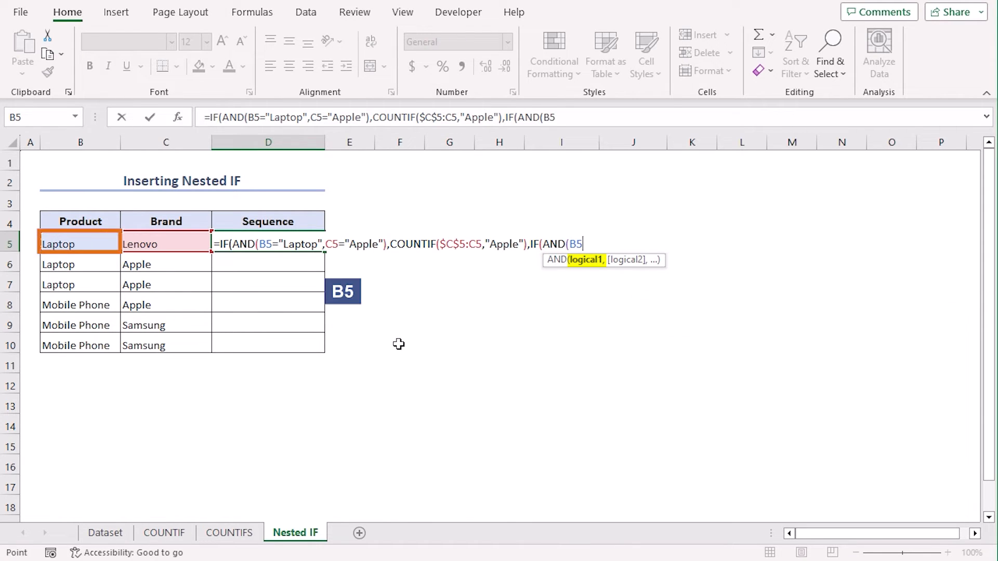
type("=\"")
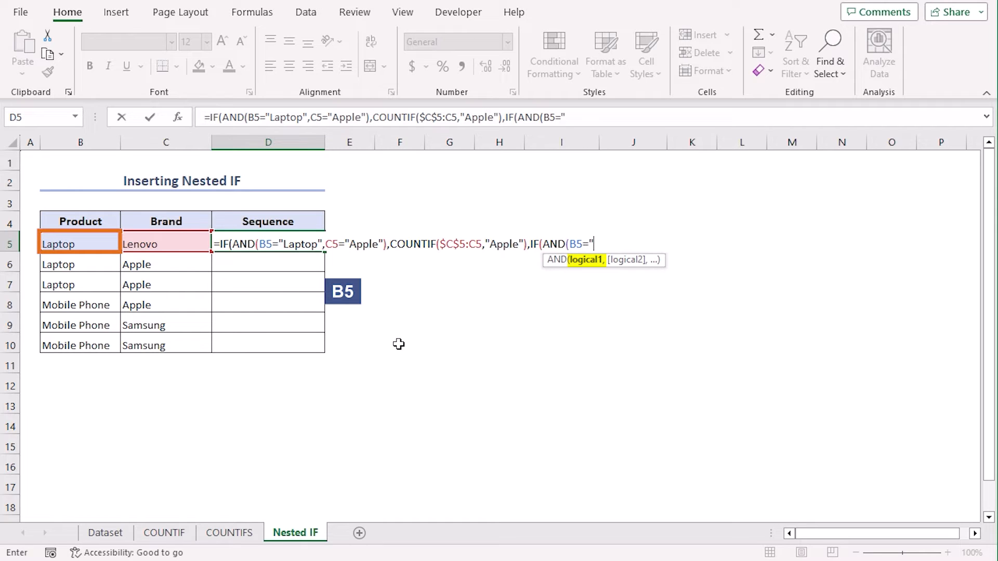
type("Mobile P")
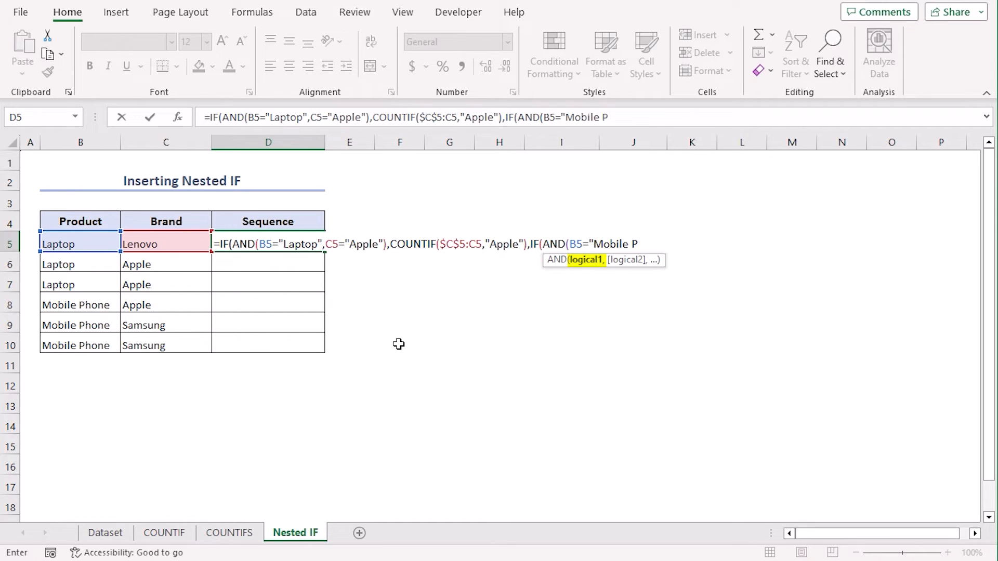
type("hone\",C5=")
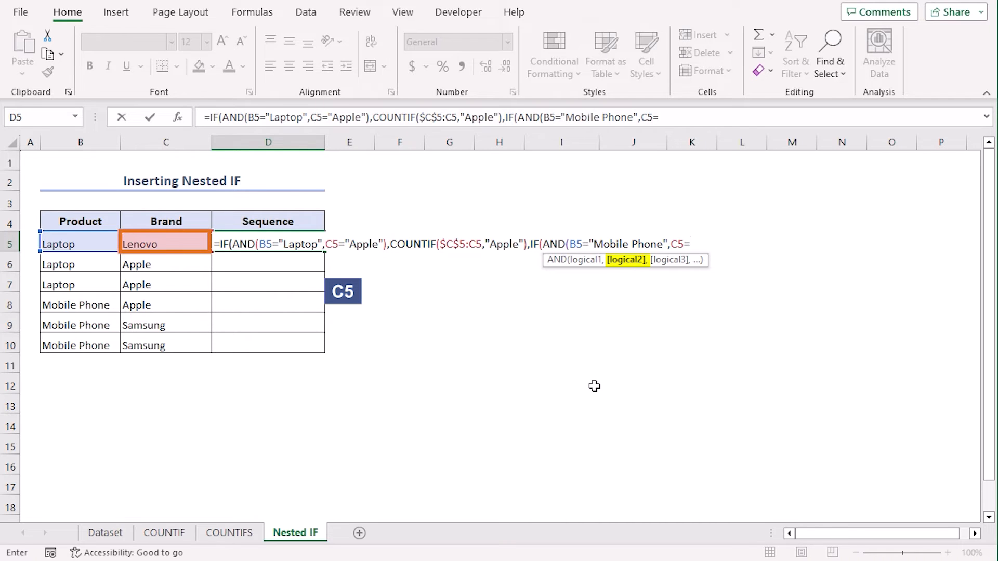
type("\"Samsung\")")
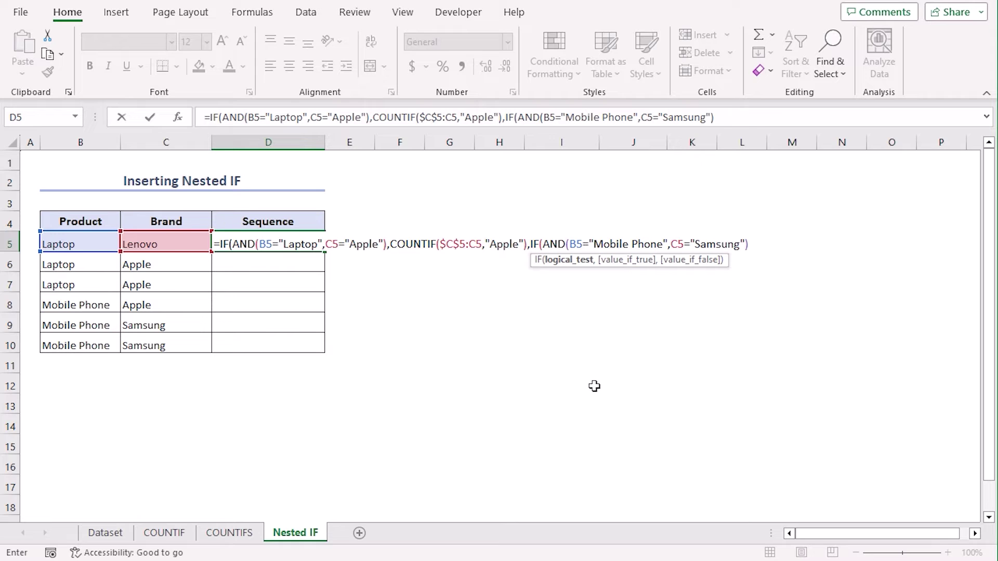
type(",")
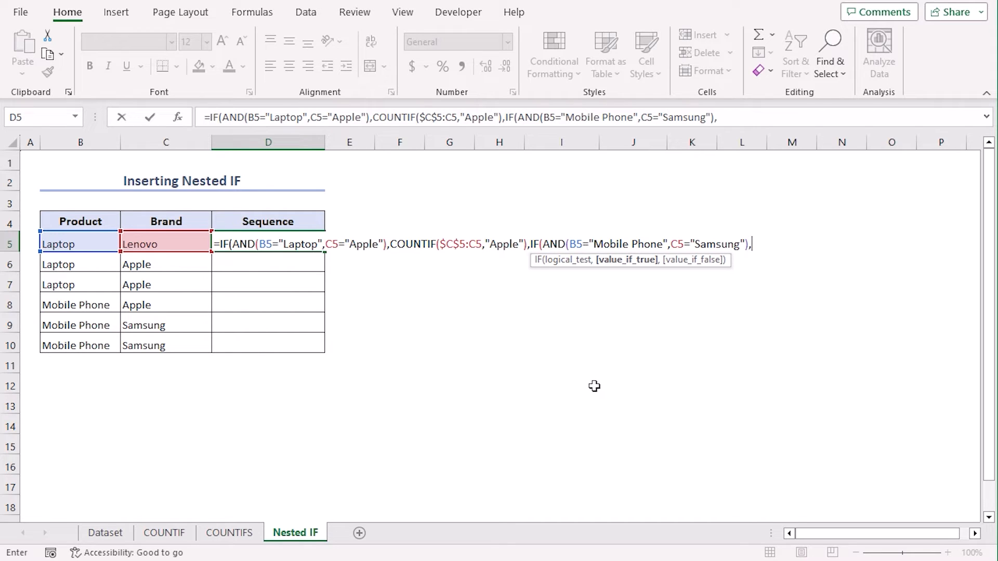
Finish with COUNTIF($C$5:C5,"Samsung") and a "No Match" fallback, closing the formula.
type("Coun")
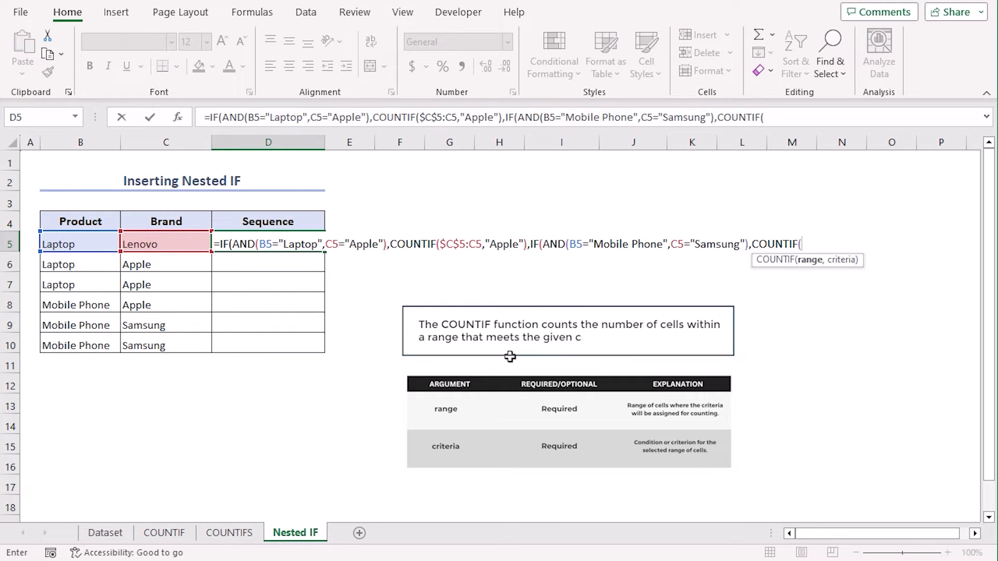
left_click(165, 243)
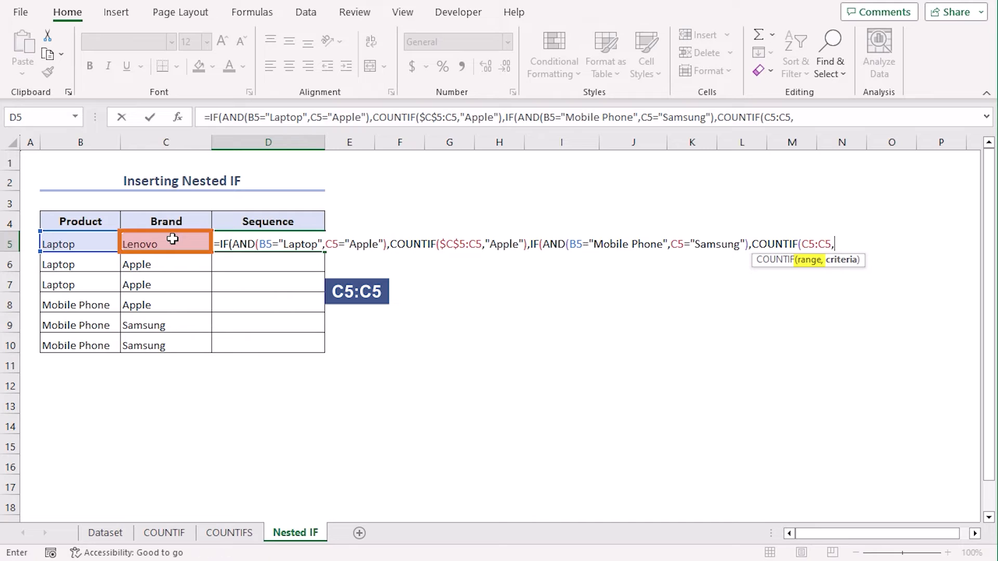
type("\"Samsung")
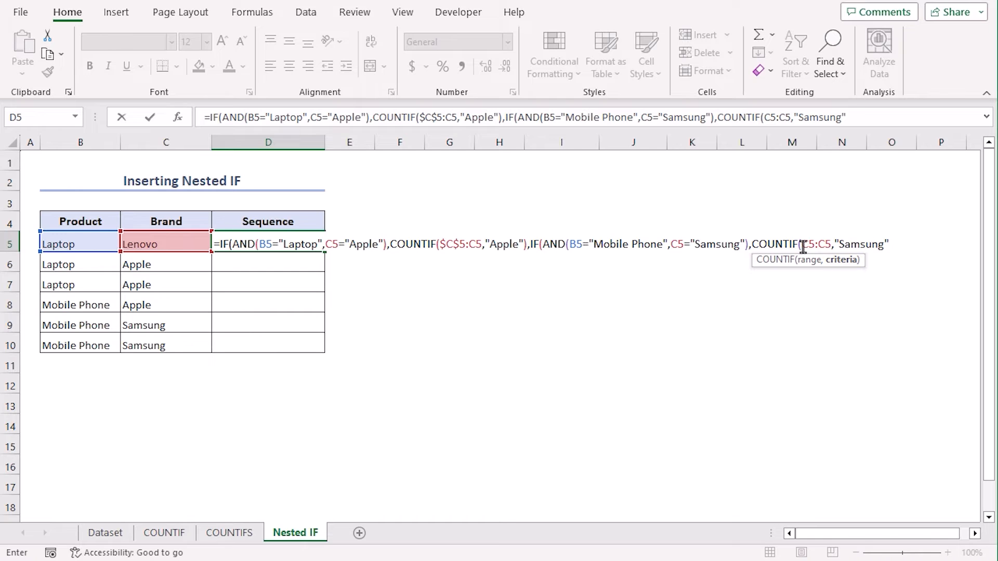
left_click(811, 244)
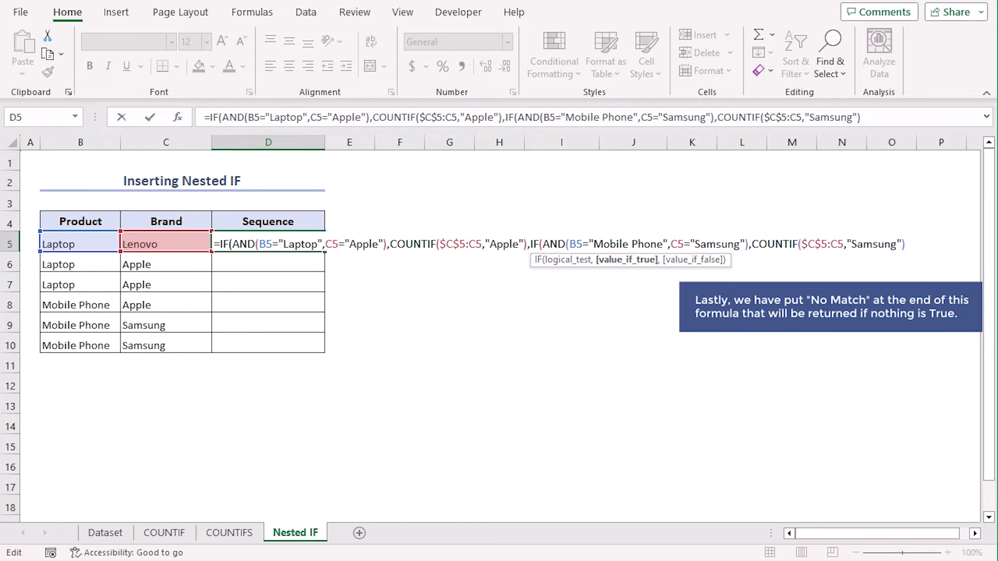
type(",\"No Match")
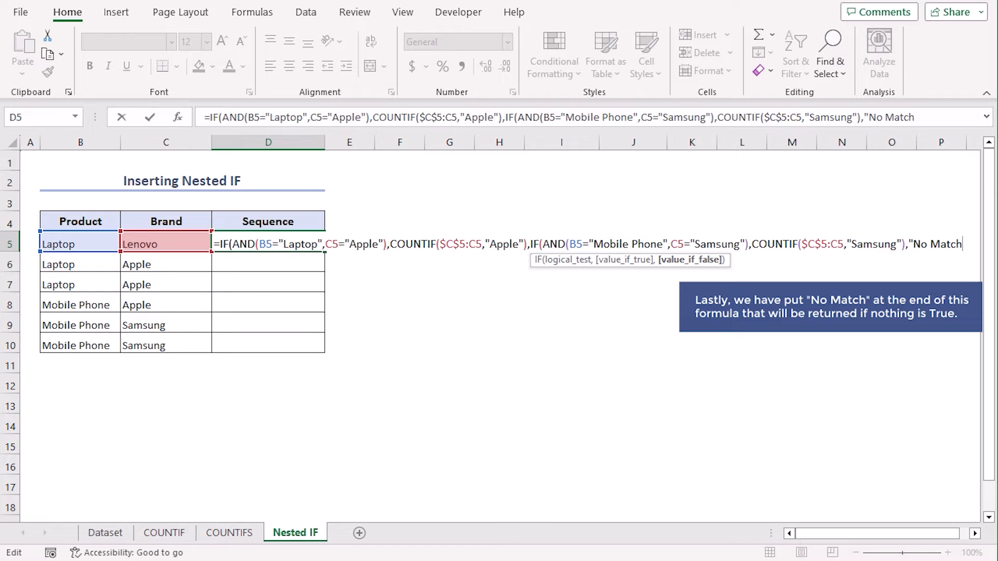
type("\"")
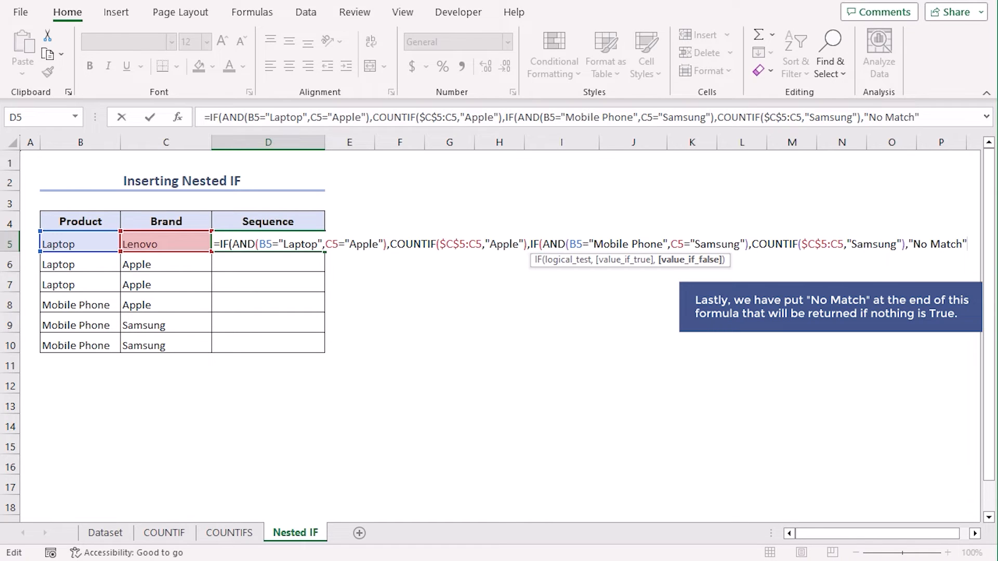
type("))")
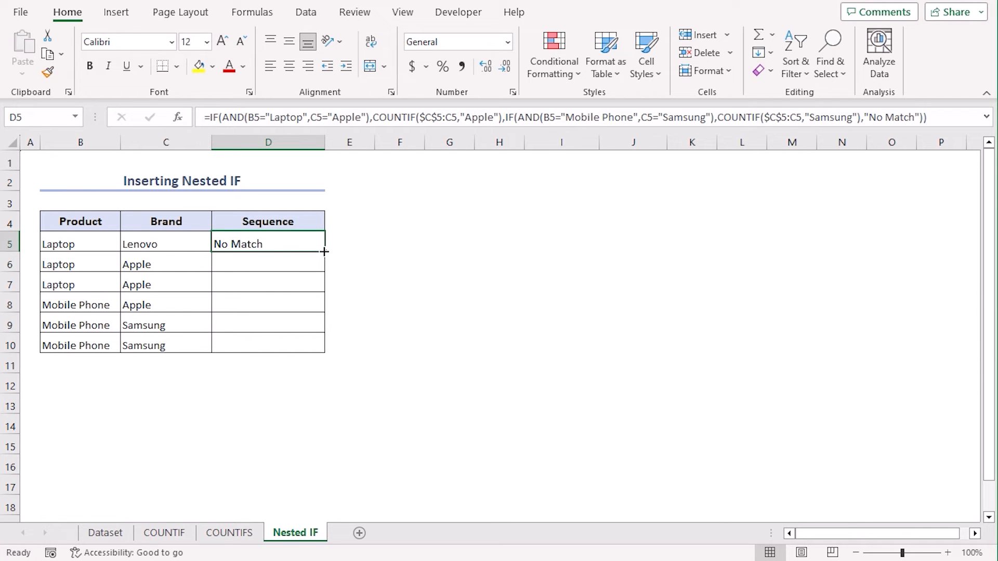
Fill the nested IF down to D10 (No Match, 1, 2, No Match, 1, 2) and move to the Combined Formula sheet.
double_click(324, 251)
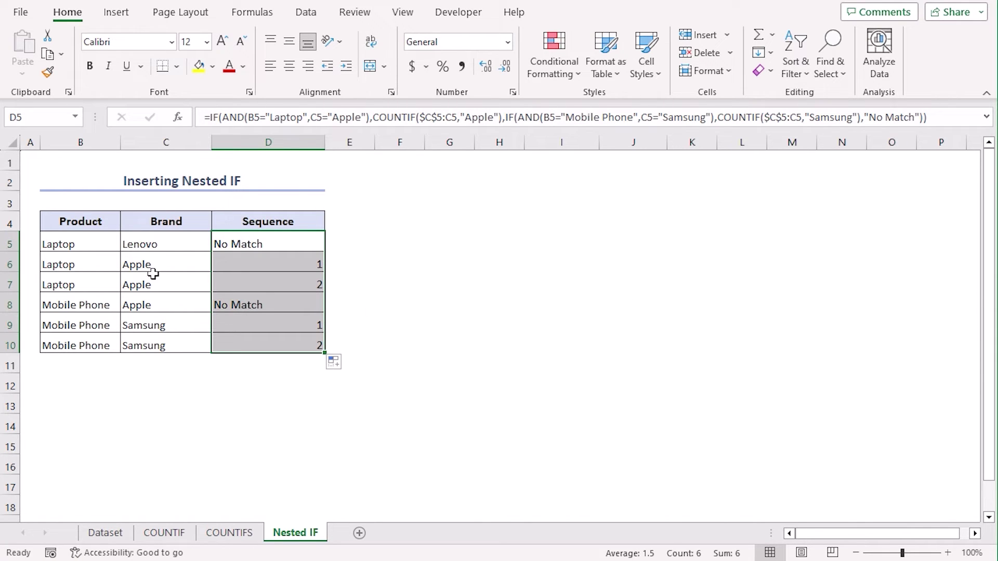
left_click(80, 264)
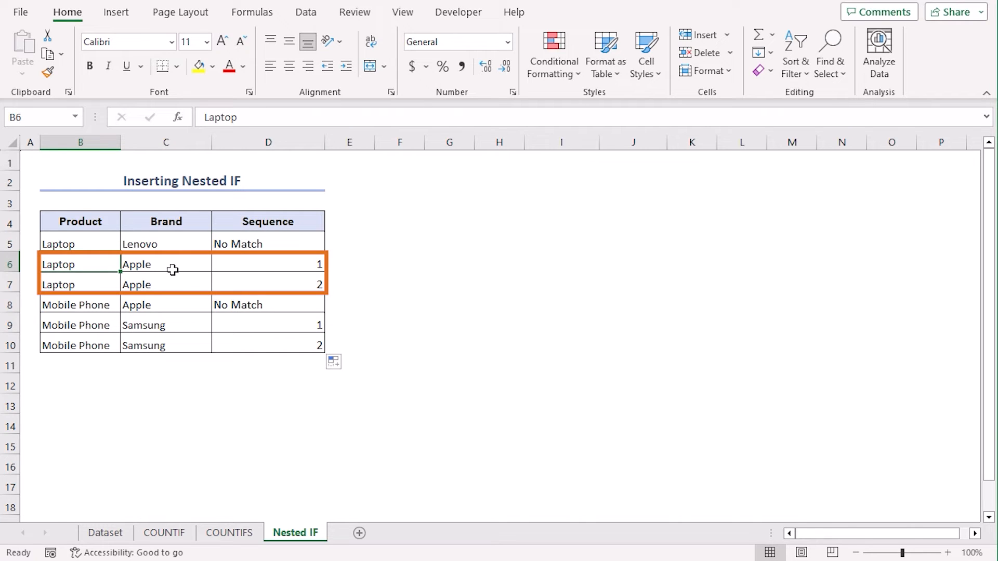
mouse_move(260, 318)
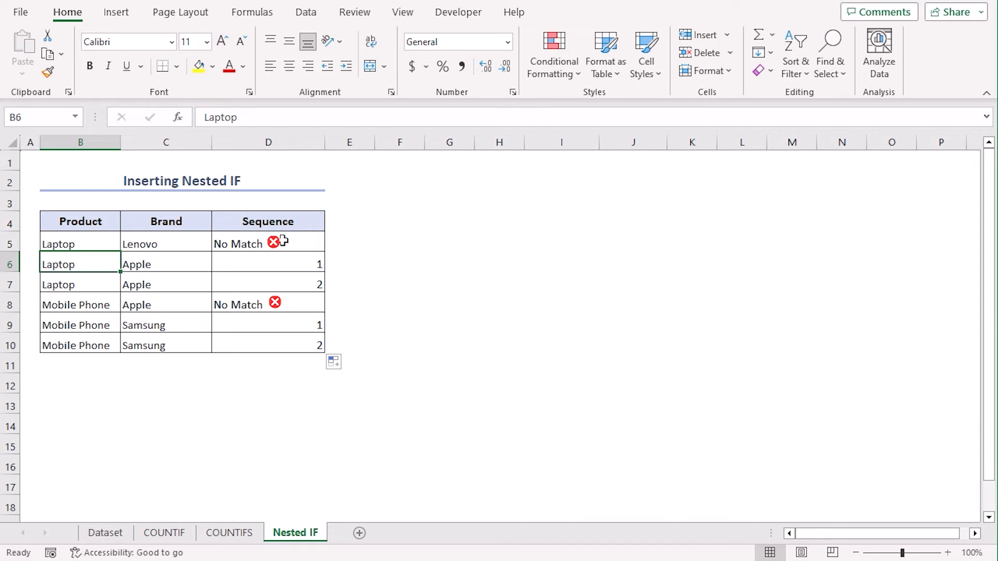
mouse_move(288, 317)
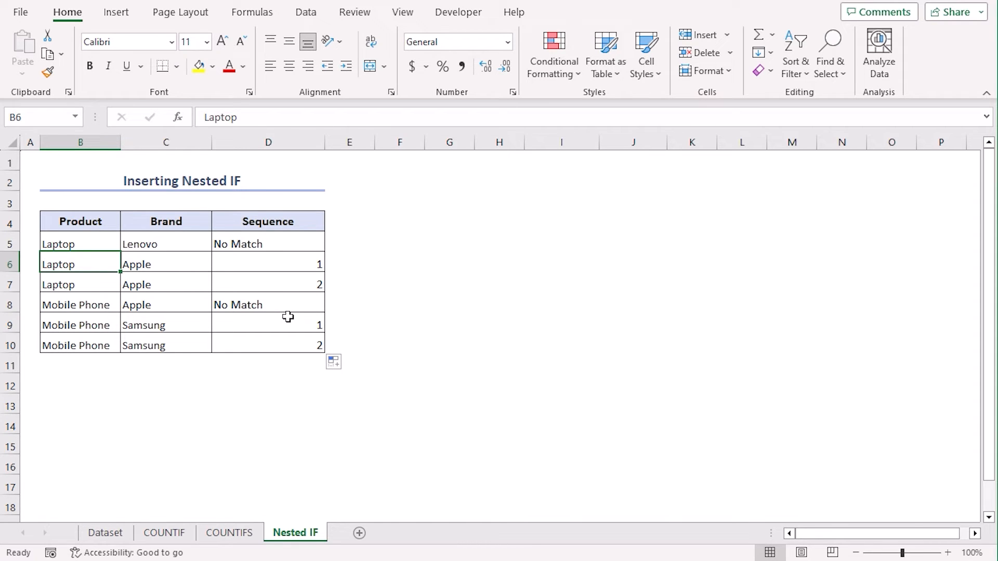
left_click(268, 263)
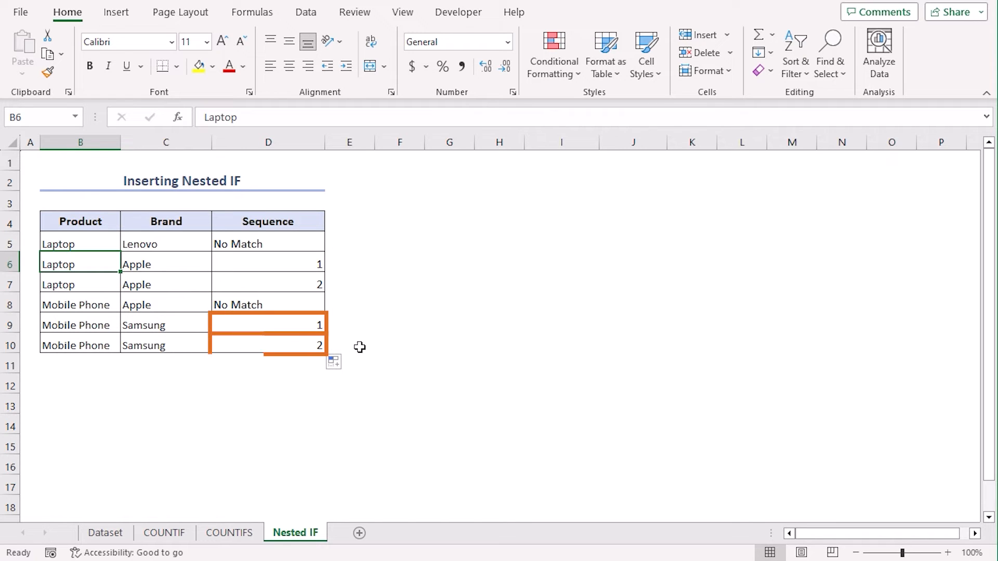
left_click(382, 532)
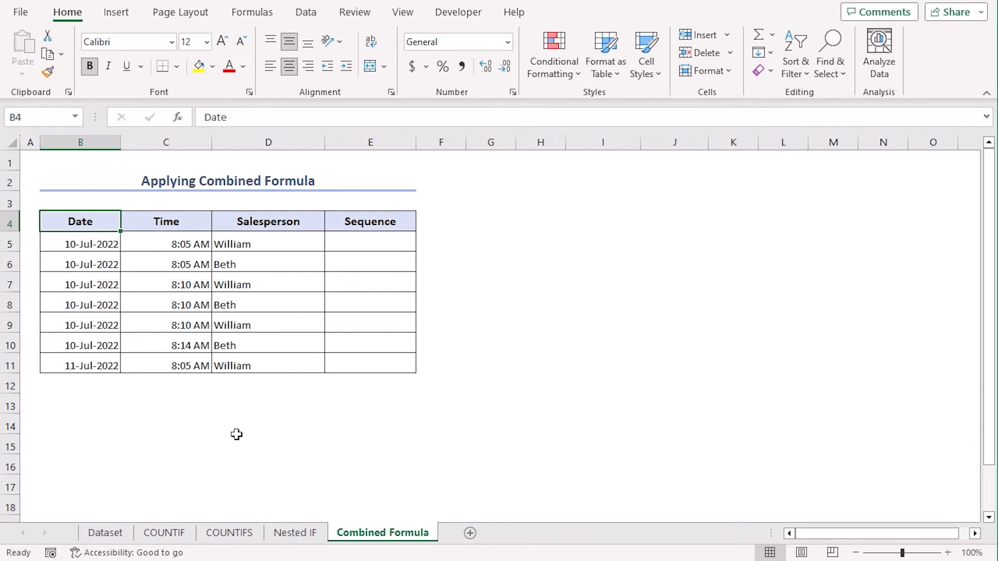
mouse_move(122, 226)
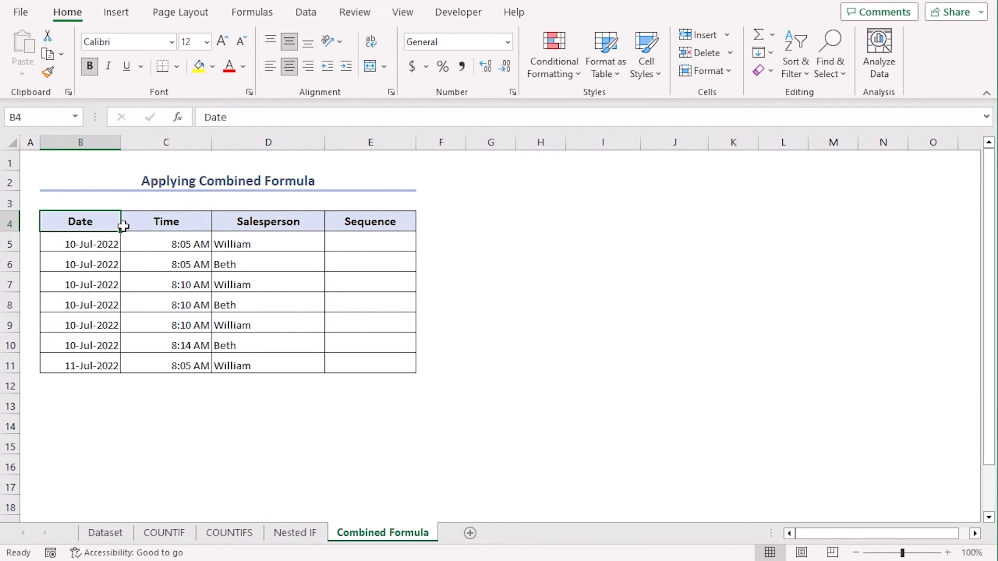
mouse_move(339, 350)
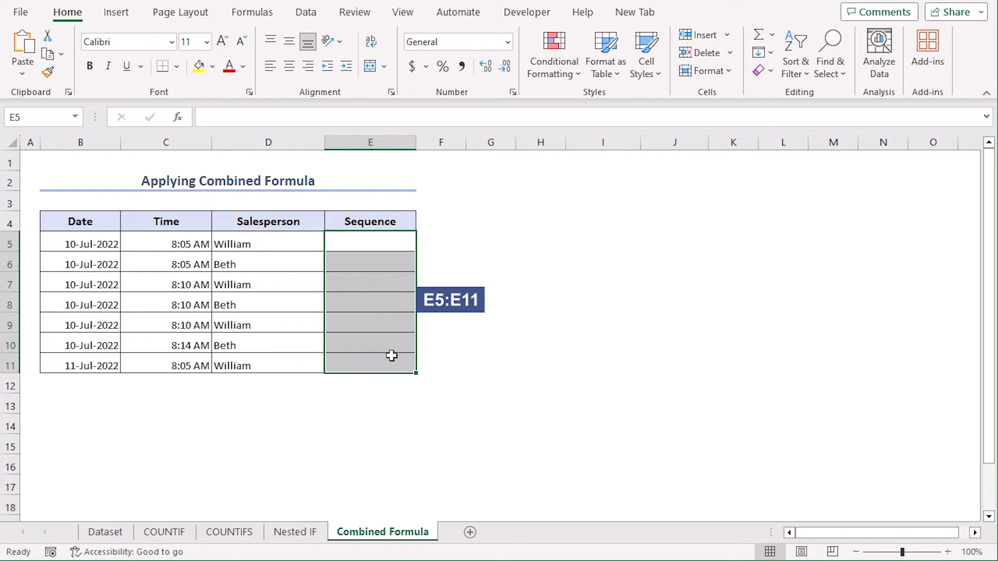
Enter the combined IF/COUNTIFS/MAX formula into E5:E11, giving 1, 1, 2, 2, 2, 3, 1, and inspect row 9.
left_click(414, 116)
type("=IF(COUNTIFS($B$4:$B4,$B5,$D$4:$D4,$D5)=0,1,MAX(IF(($B$4:$B4=$B5)*($D$4:$D4=$D5),$E$4:$E4,0)+IF(COUNTIFS($B$4:$B4,$B5,$D$4:$D4,$D5,$C$4:$C4,$C5)>0,0,1)))")
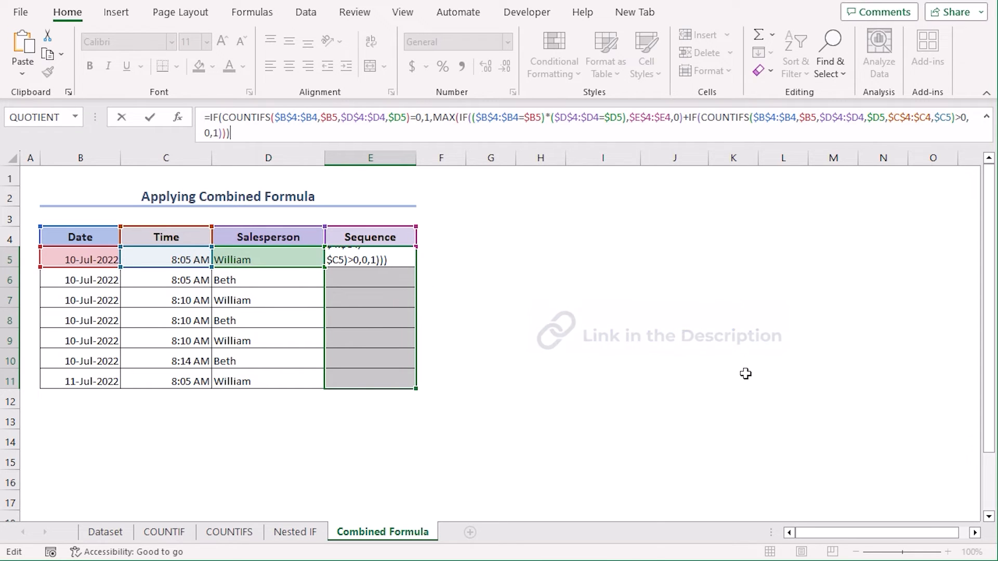
key("ctrl+enter")
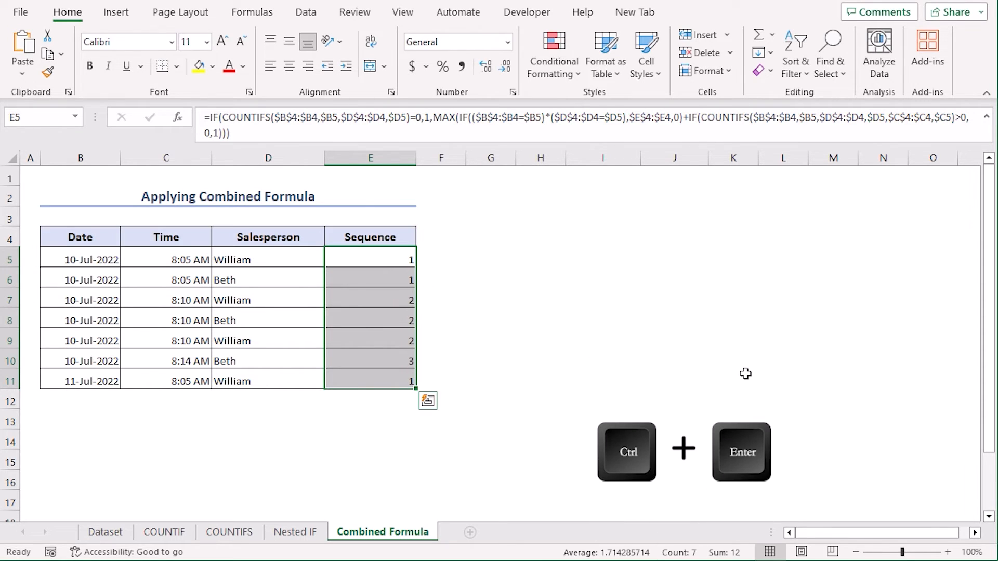
key("ctrl+enter")
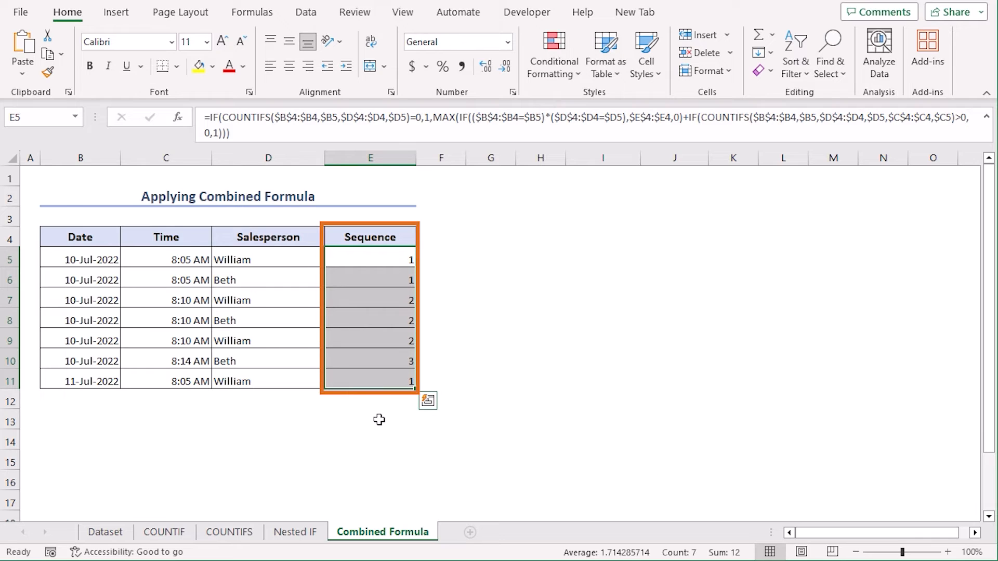
left_click(363, 339)
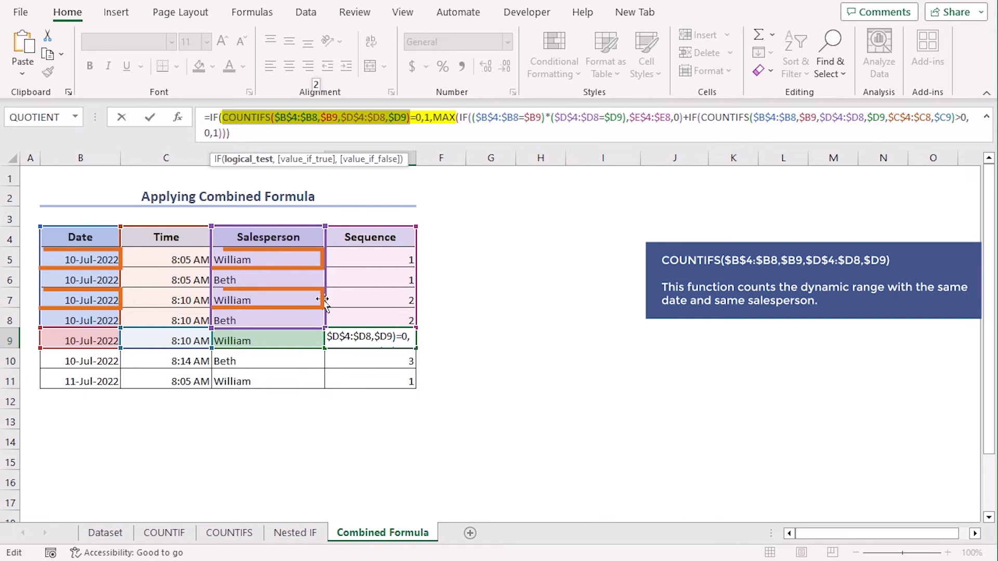
mouse_move(329, 100)
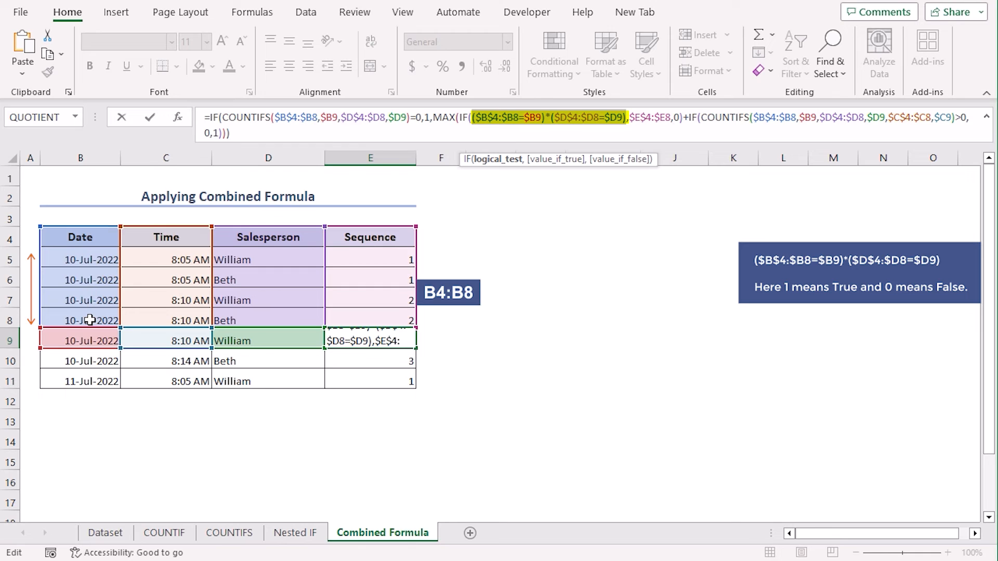
mouse_move(195, 333)
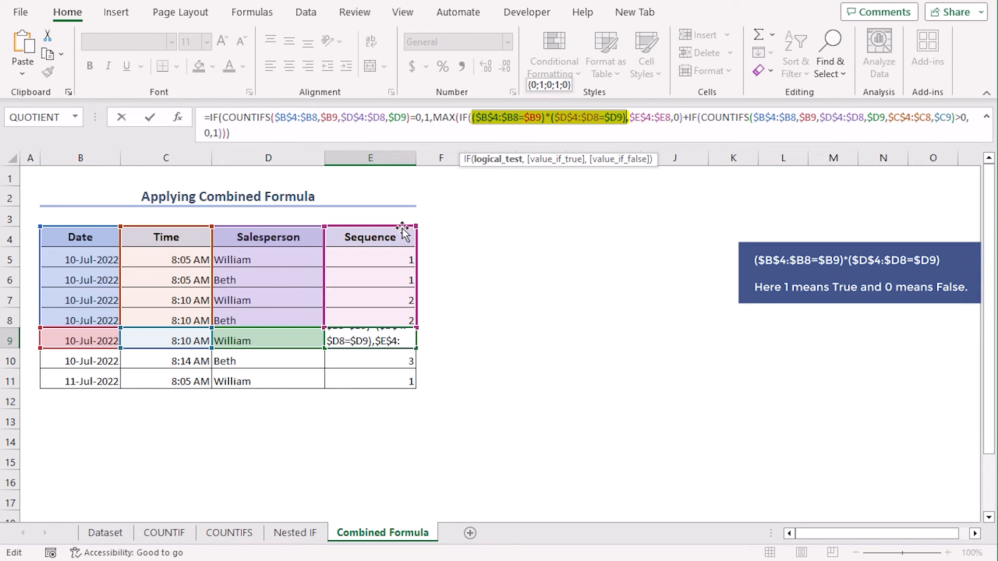
mouse_move(452, 294)
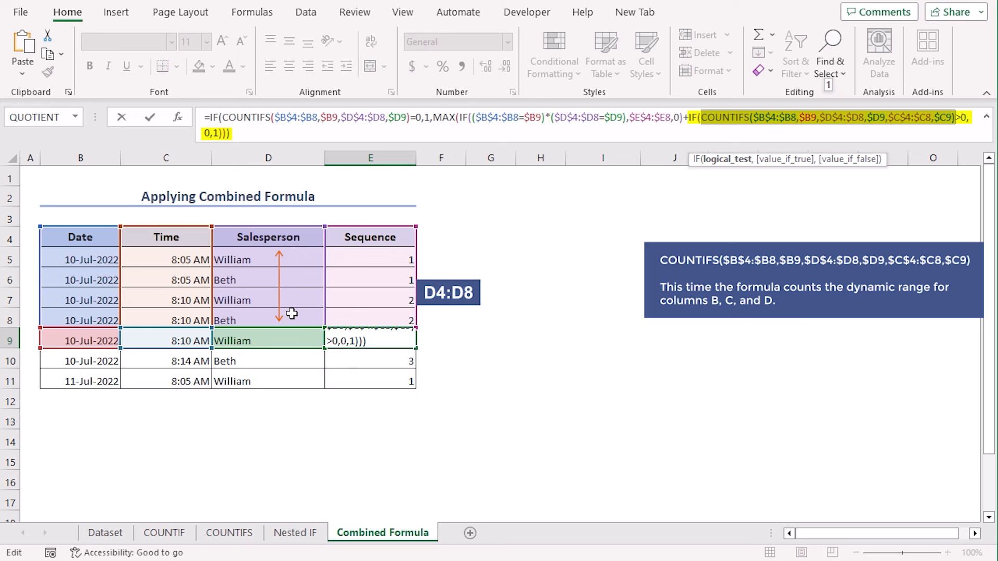
mouse_move(144, 341)
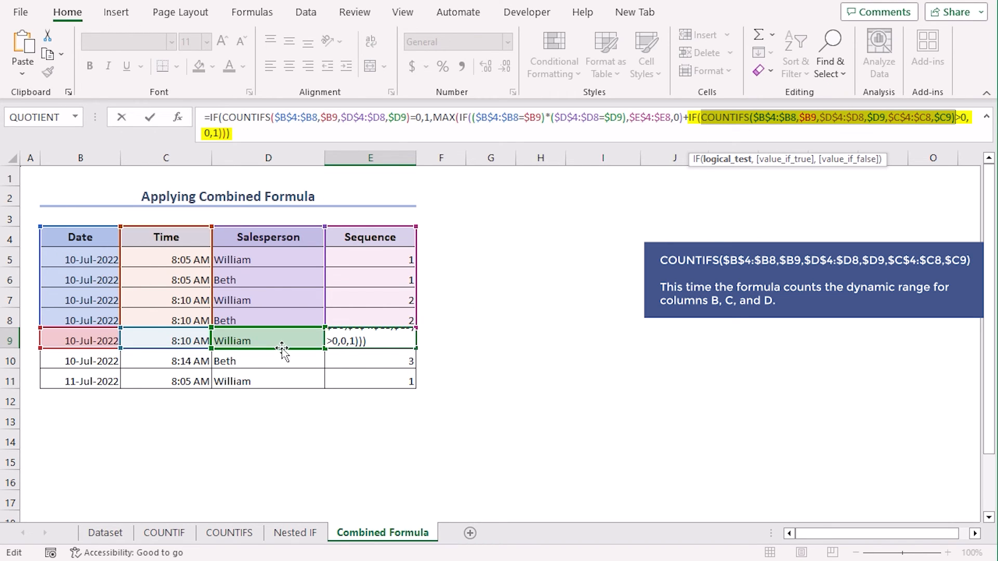
mouse_move(920, 126)
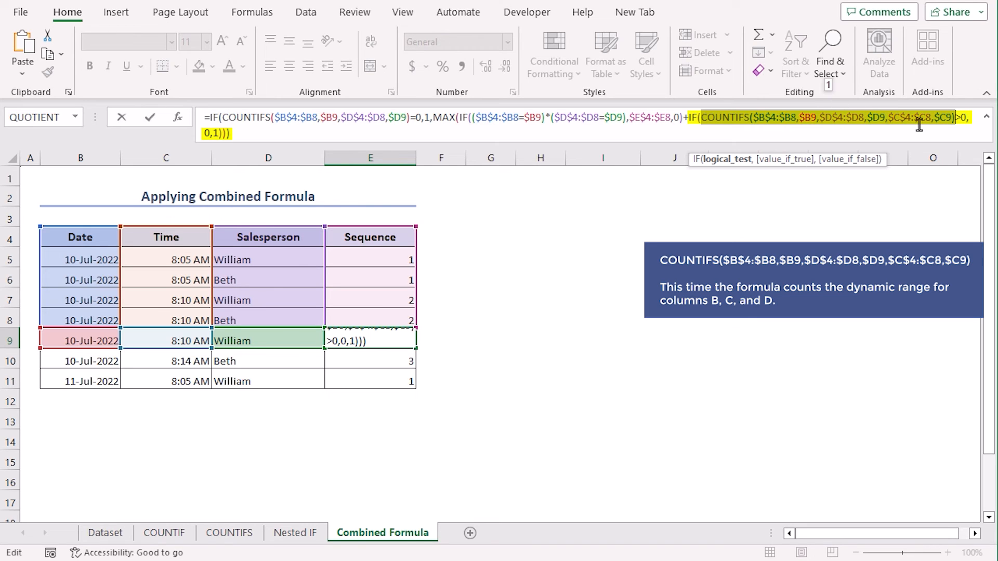
mouse_move(781, 135)
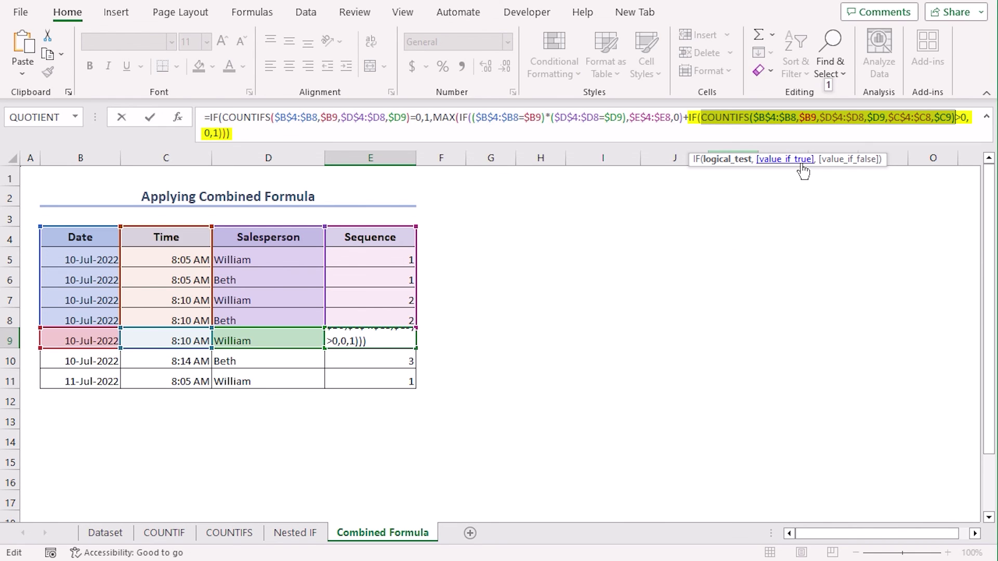
mouse_move(763, 140)
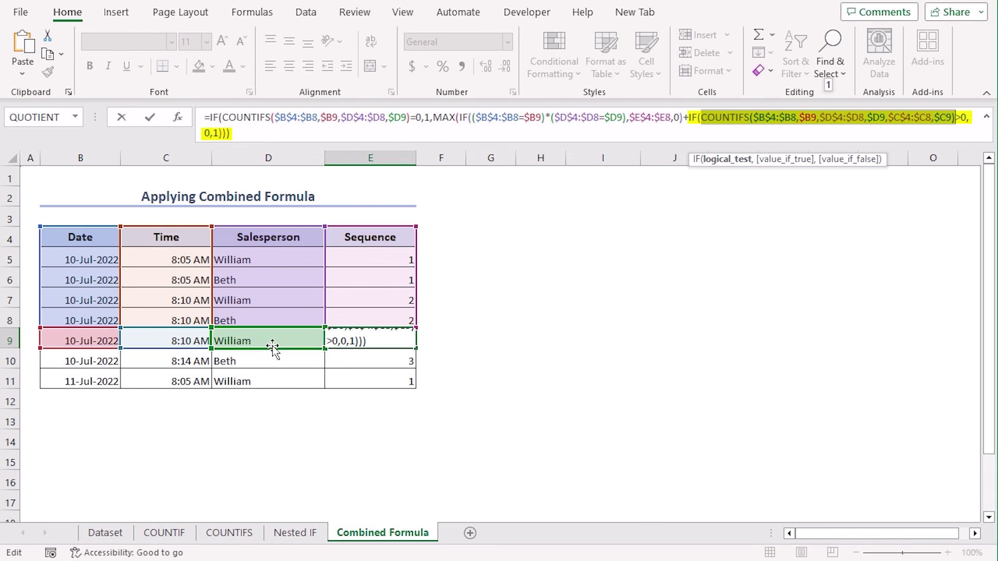
mouse_move(900, 114)
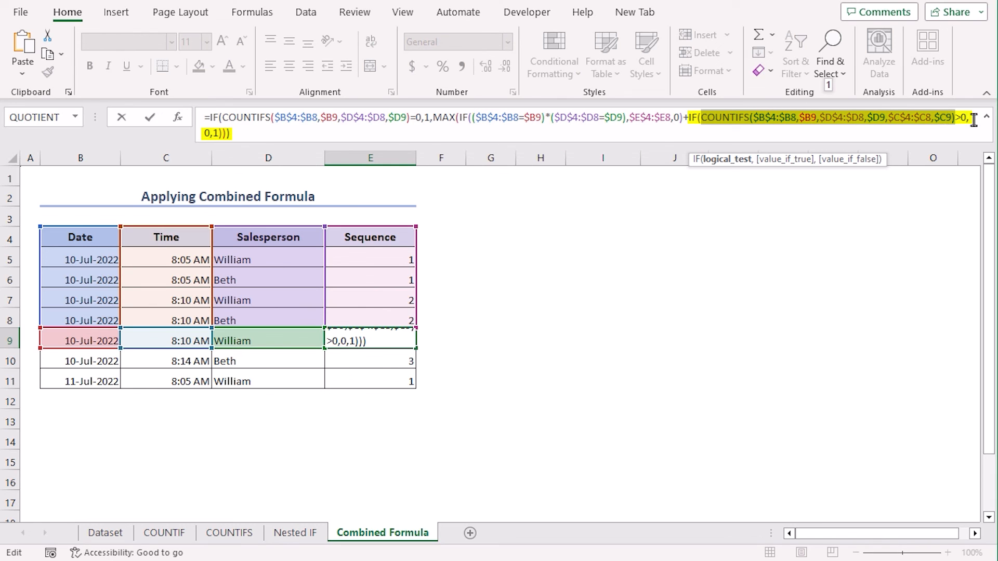
mouse_move(863, 164)
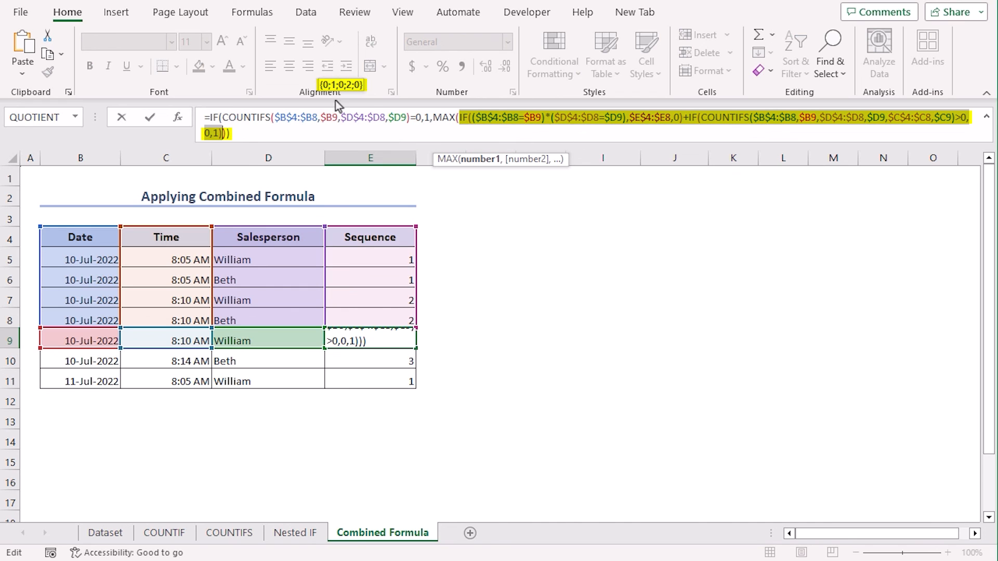
mouse_move(360, 95)
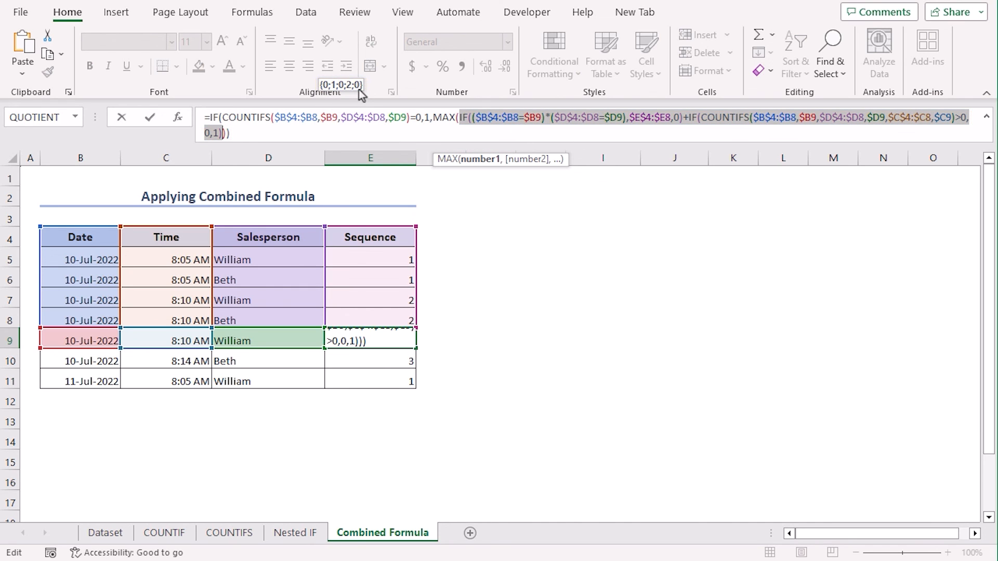